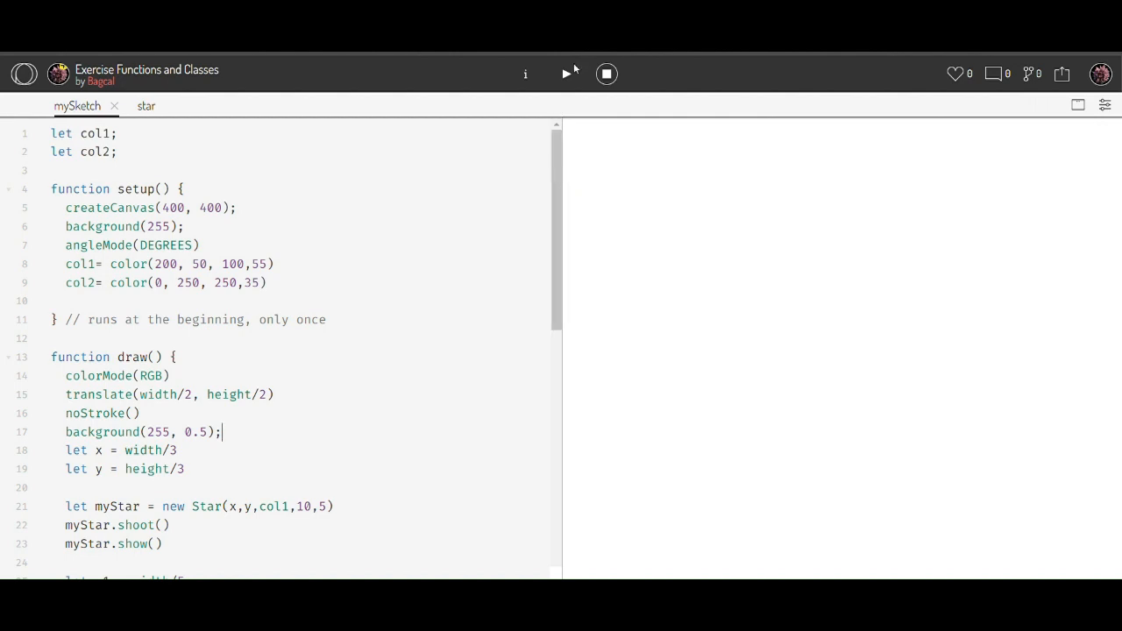
# - Preview the stars, then fork the sketch and save it as 'Exercise Array Functions and Classes'
pyautogui.click(567, 74)
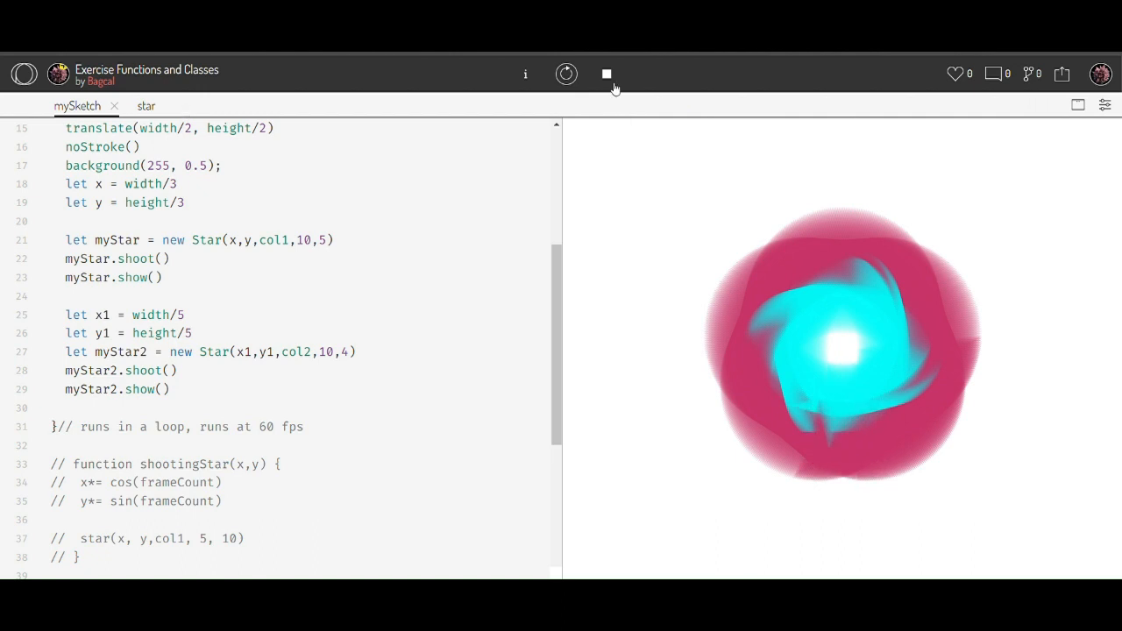
pyautogui.click(606, 74)
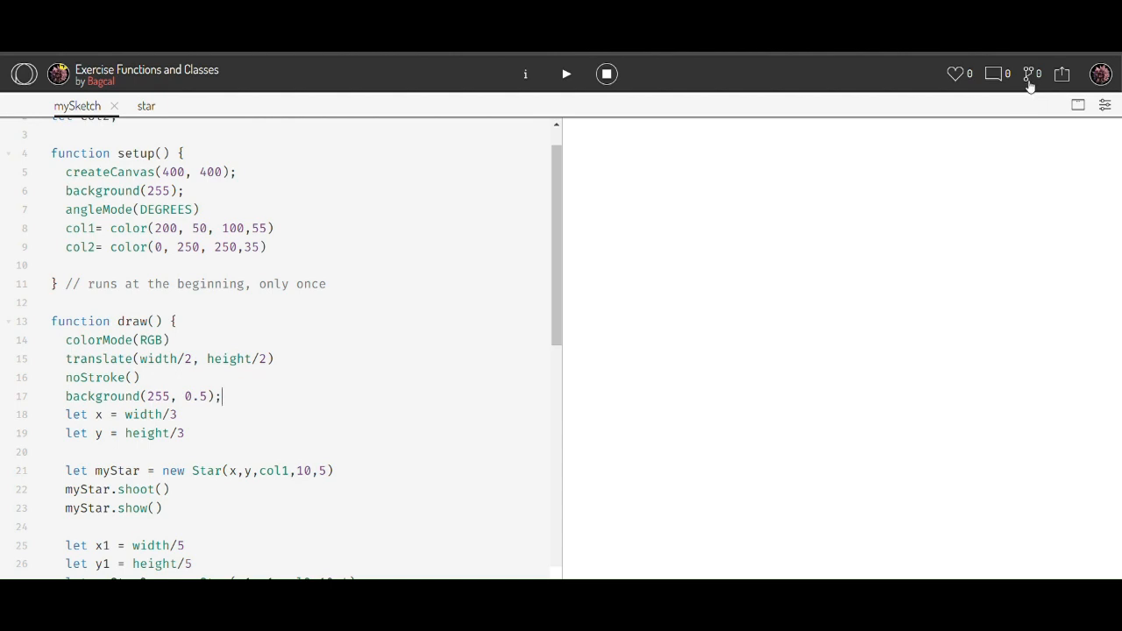
pyautogui.click(1032, 74)
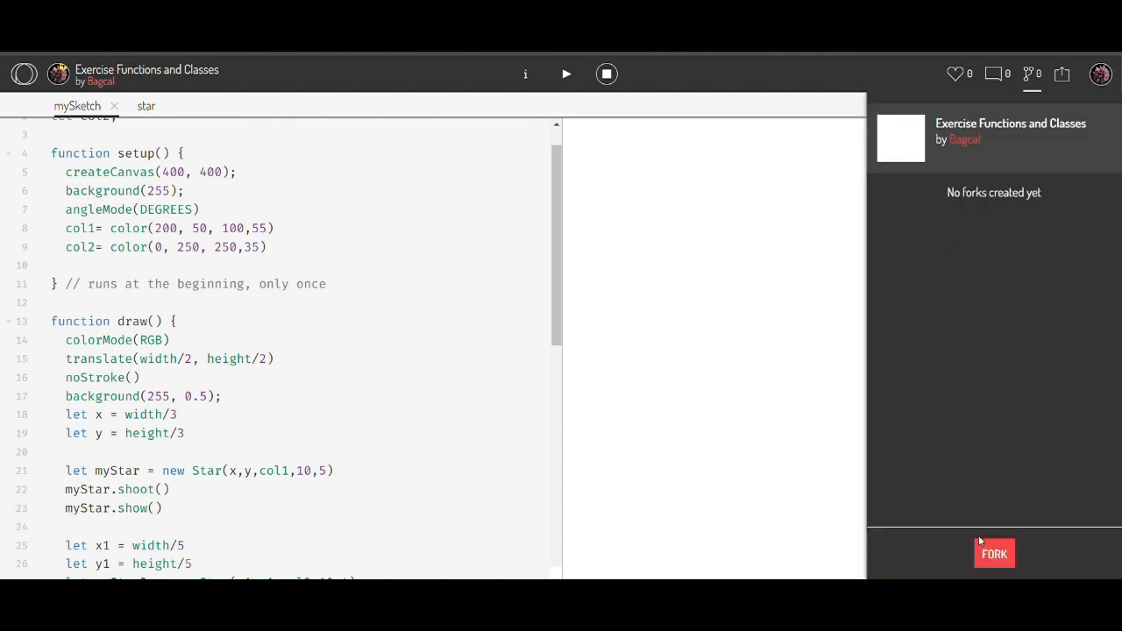
pyautogui.moveTo(1055, 196)
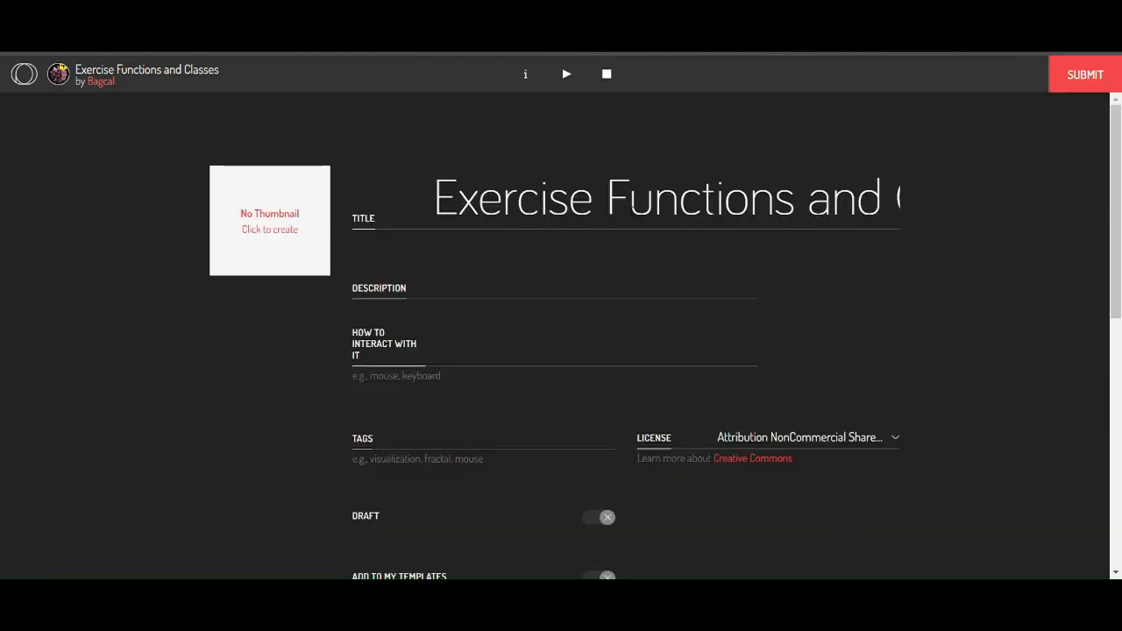
pyautogui.doubleClick(514, 196)
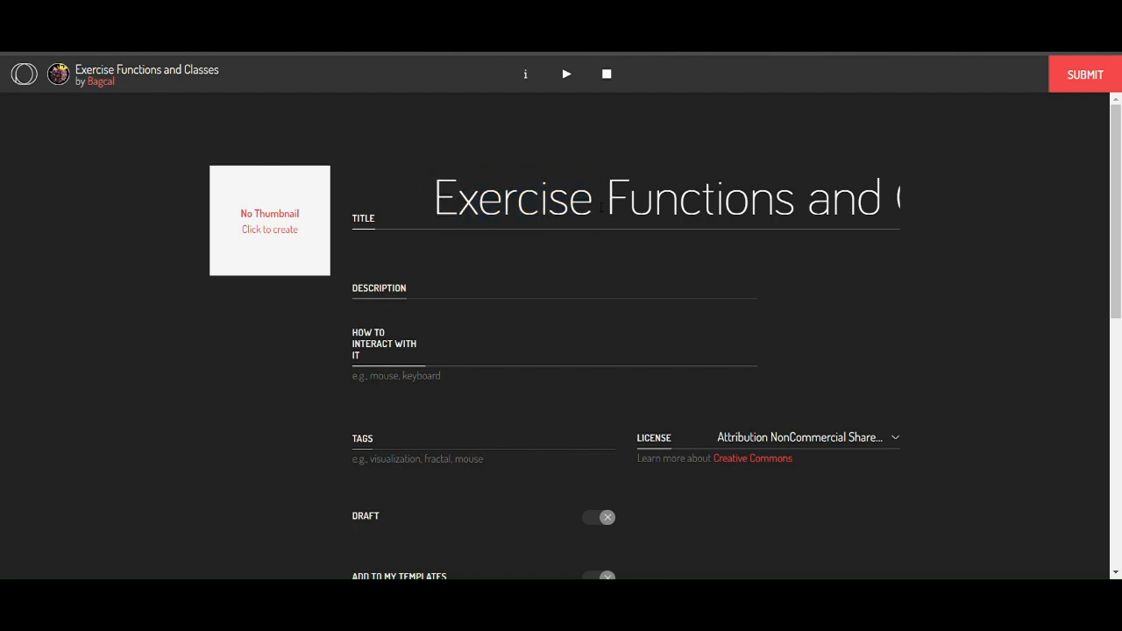
pyautogui.write('Array')
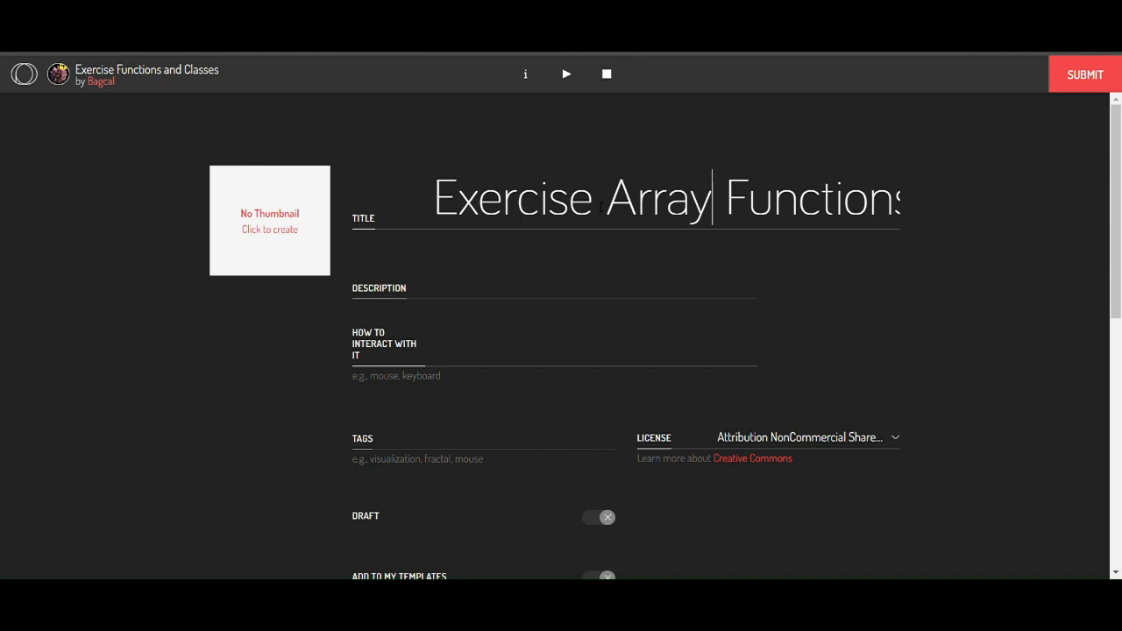
pyautogui.scroll(-3)
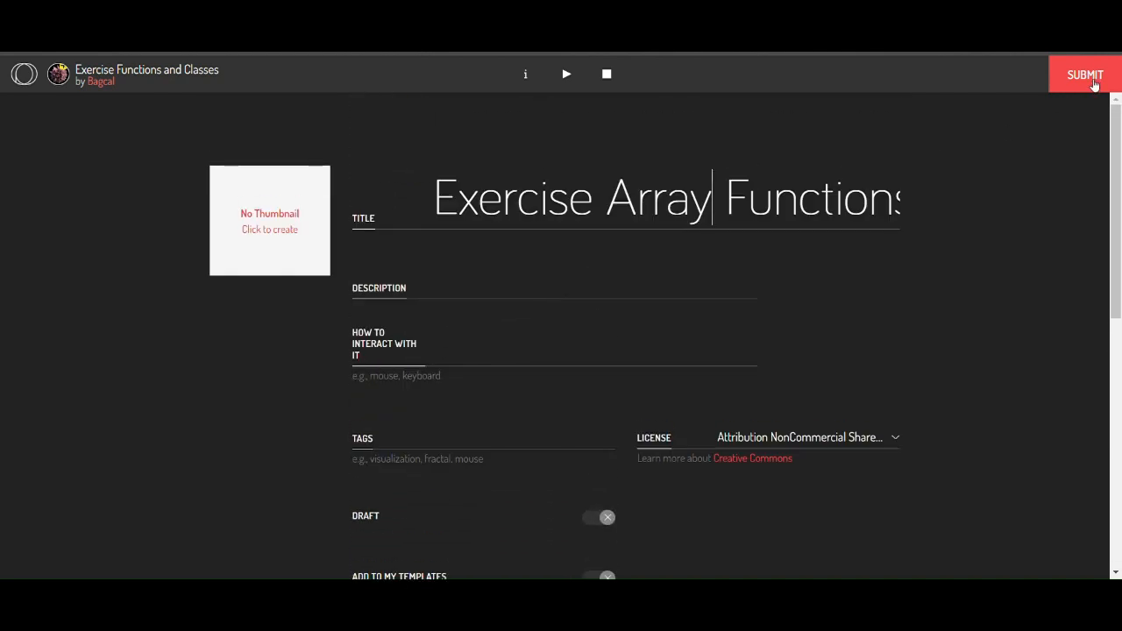
pyautogui.click(1086, 74)
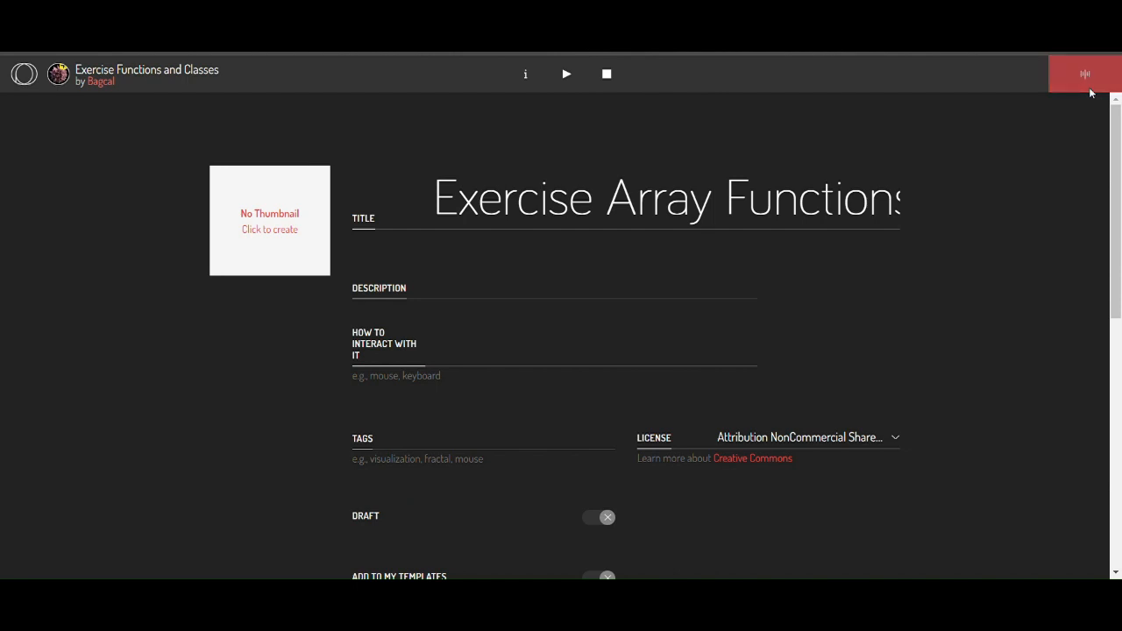
pyautogui.click(1085, 73)
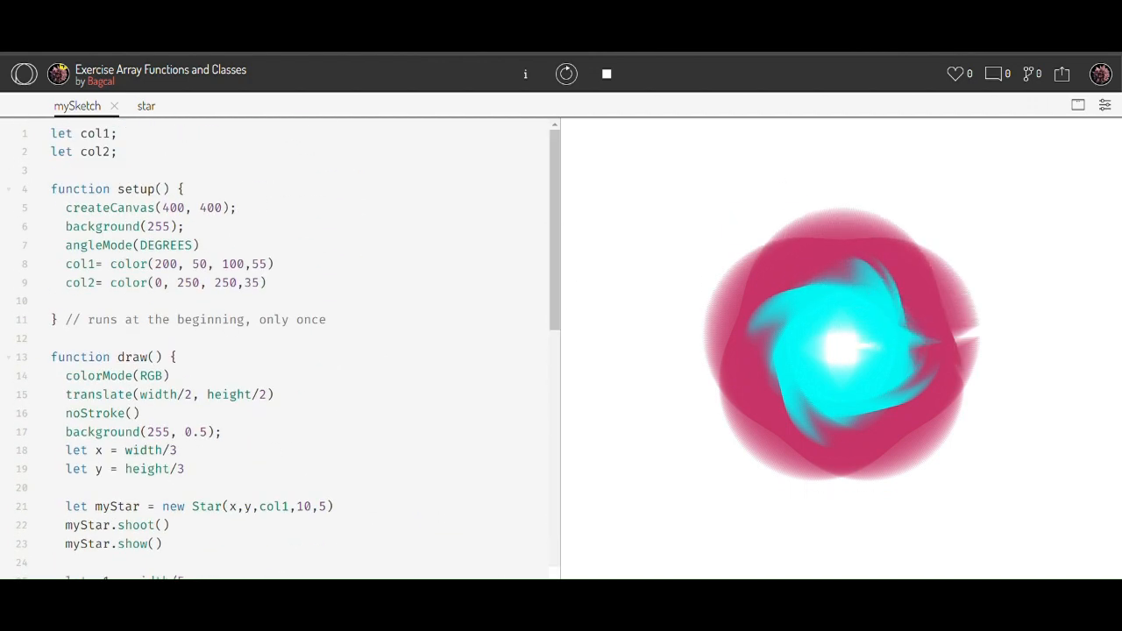
# - Stop the forked star animation and scroll to the code after draw
pyautogui.click(606, 74)
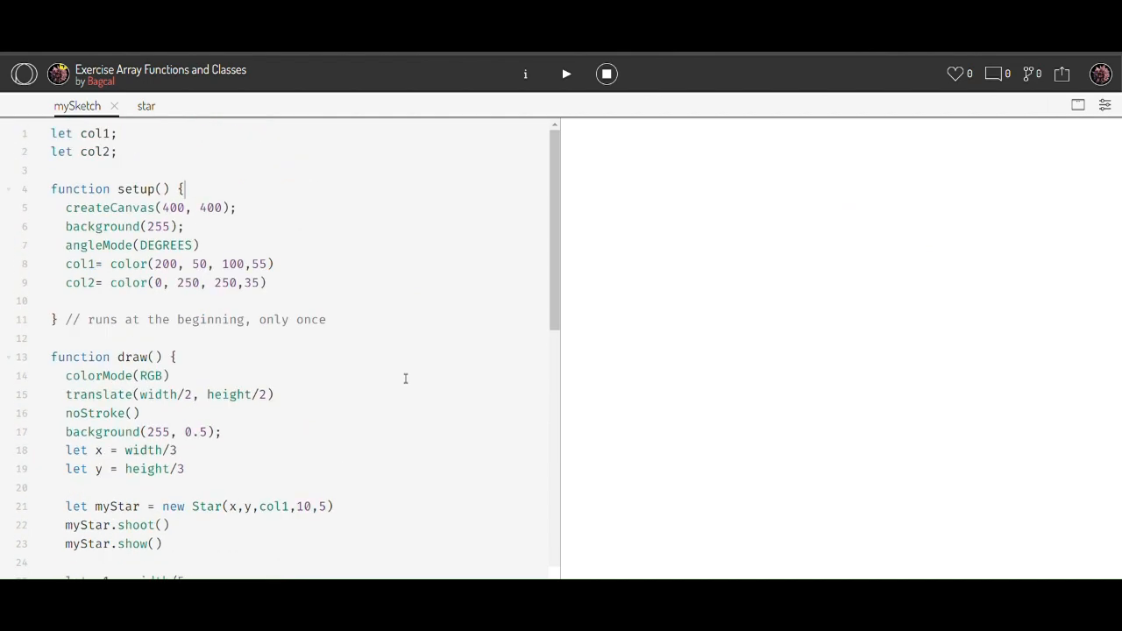
pyautogui.scroll(-3)
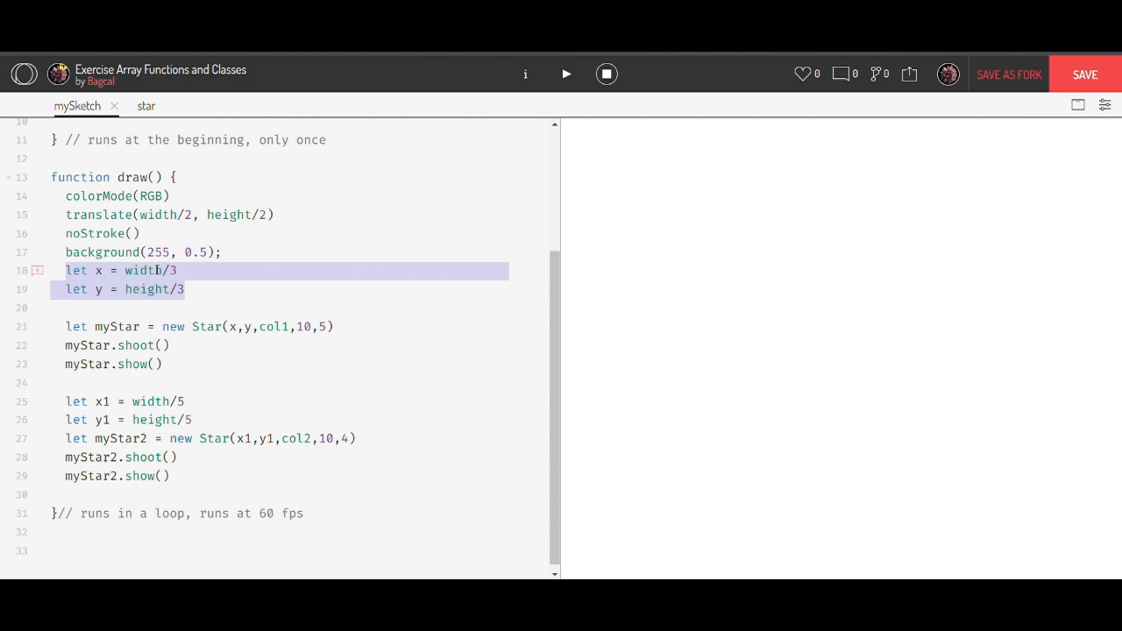
pyautogui.click(66, 326)
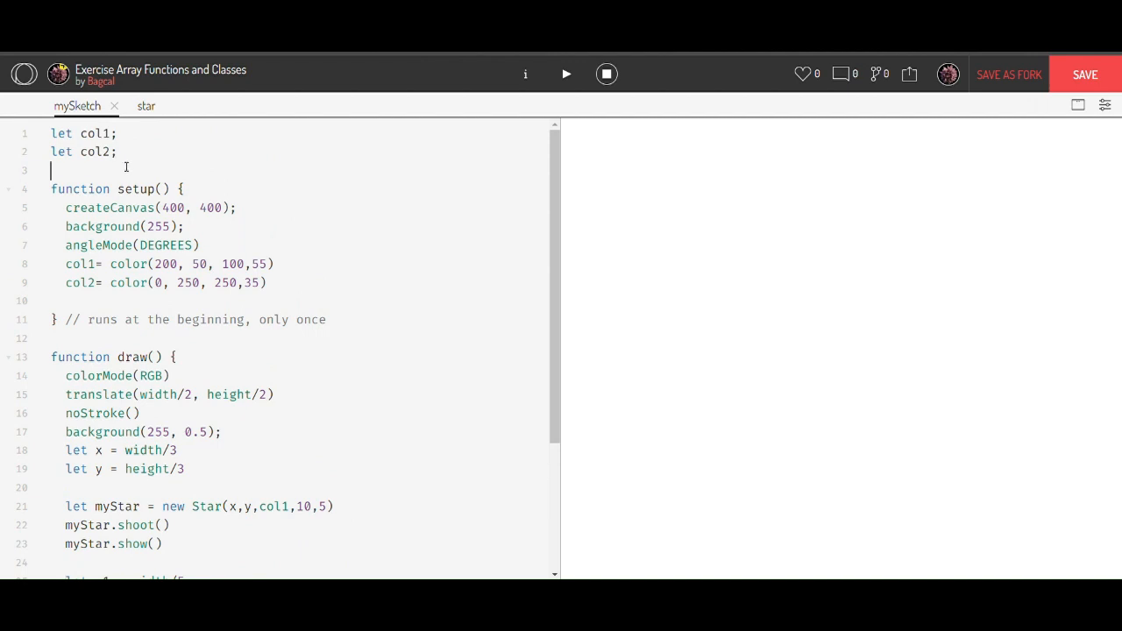
# - Declare let Stars = []; on line 3 below the color variables
pyautogui.write('let')
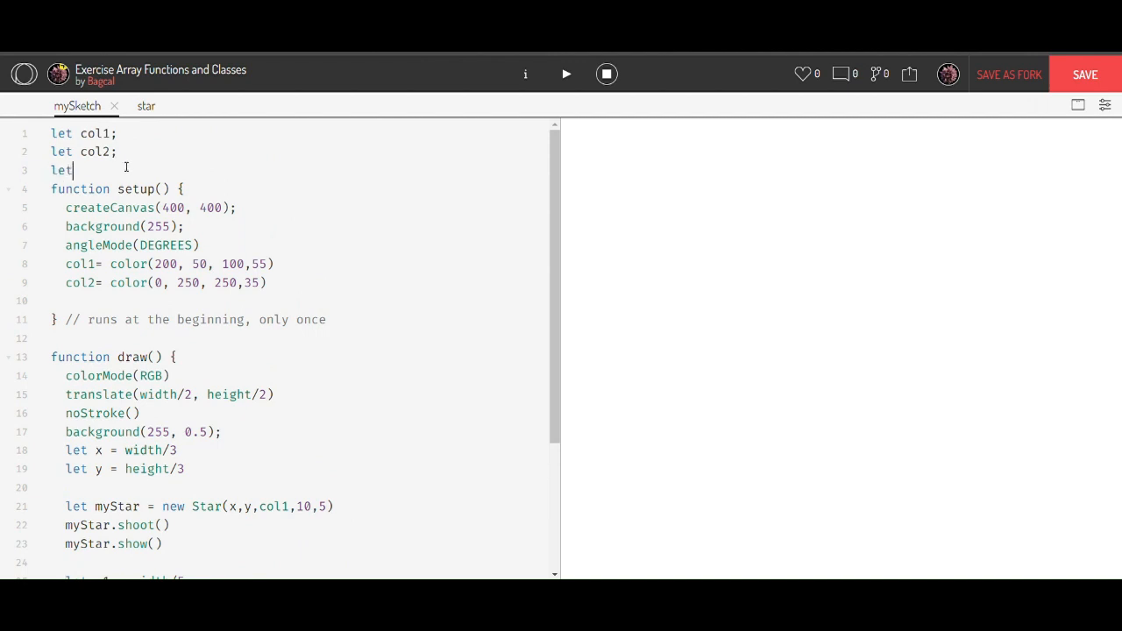
pyautogui.write('star')
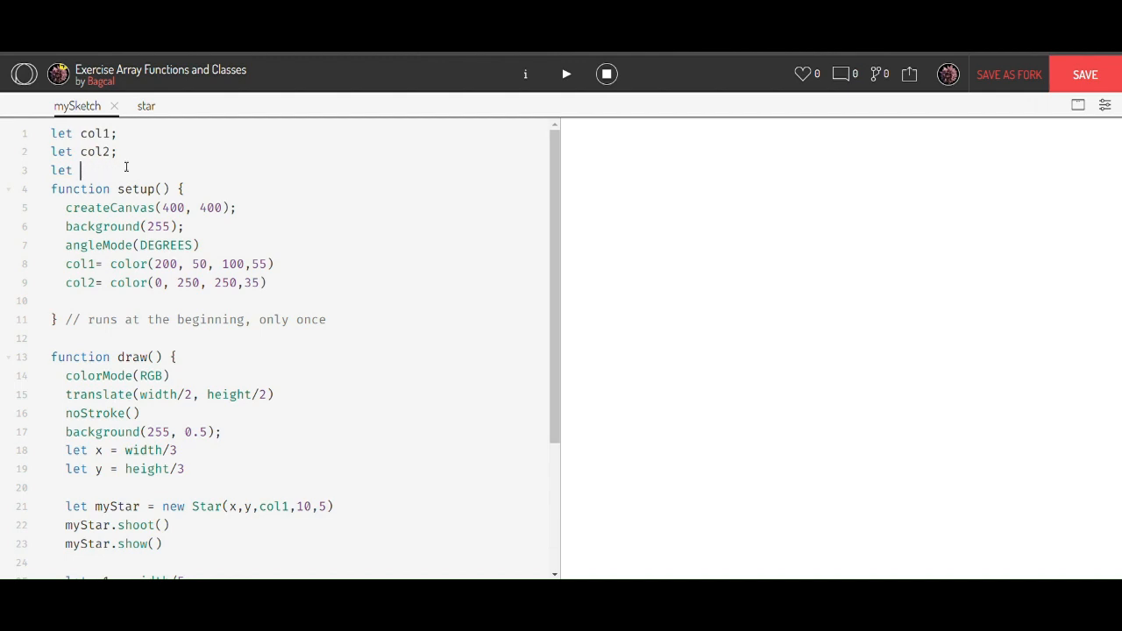
pyautogui.write('Start')
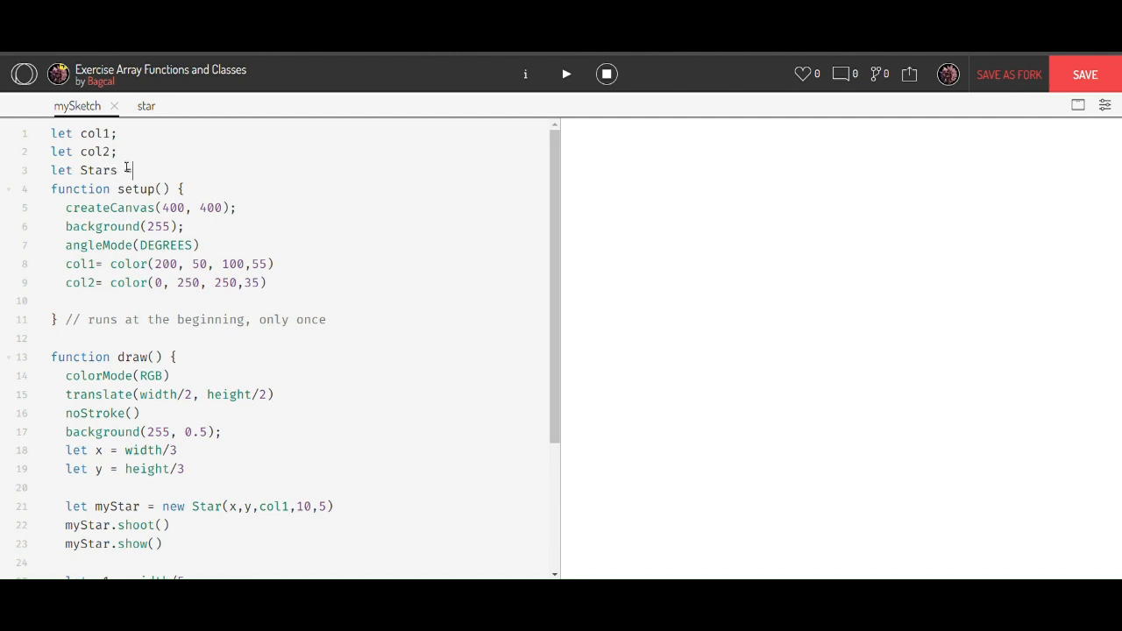
pyautogui.write('[')
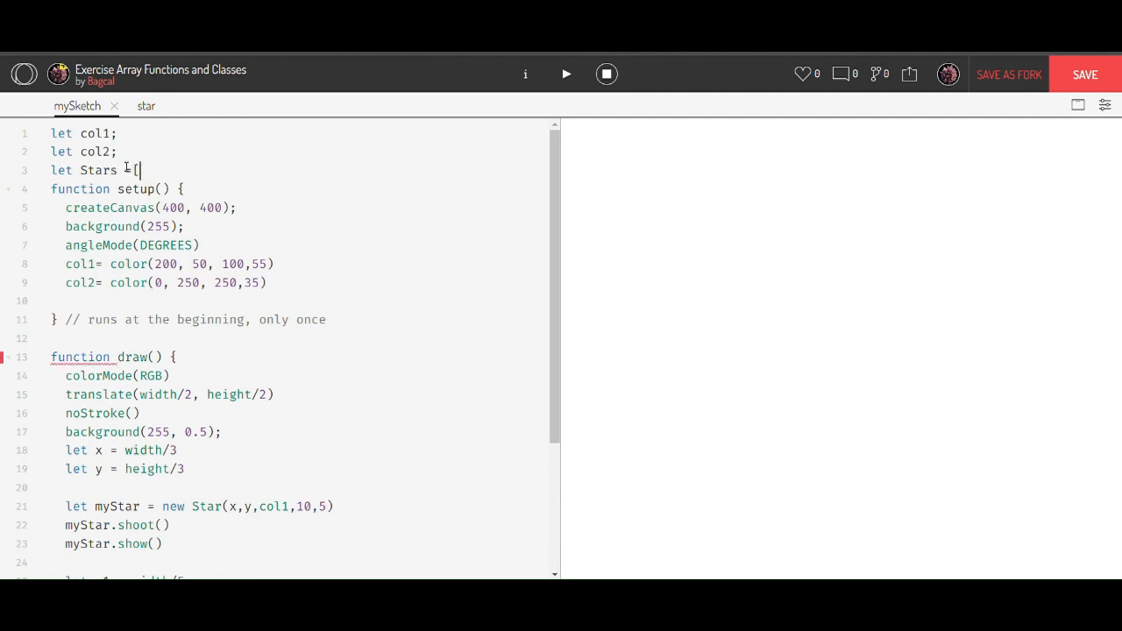
pyautogui.write('];')
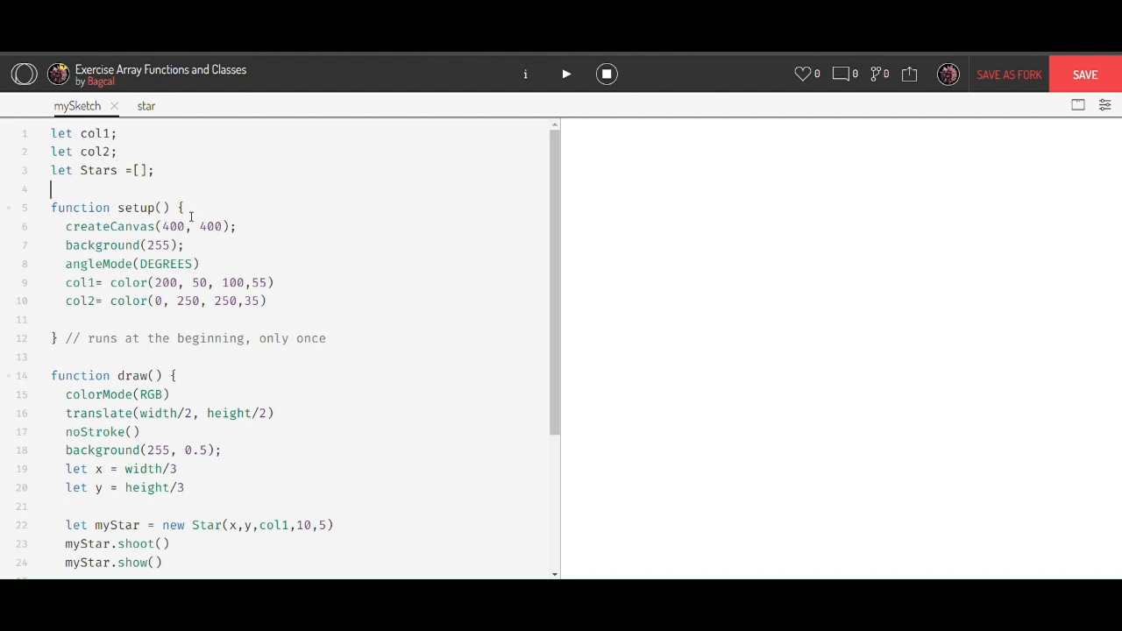
pyautogui.scroll(-3)
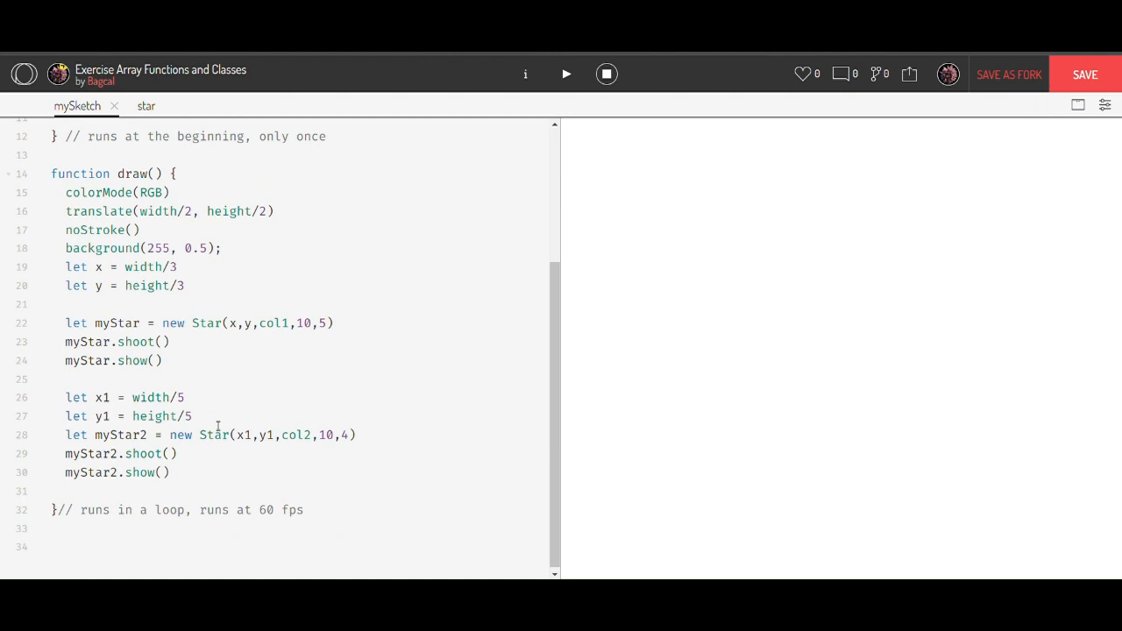
# - Delete the myStar2 code and remove /3 from x and y
pyautogui.moveTo(65, 361); pyautogui.dragTo(170, 472)
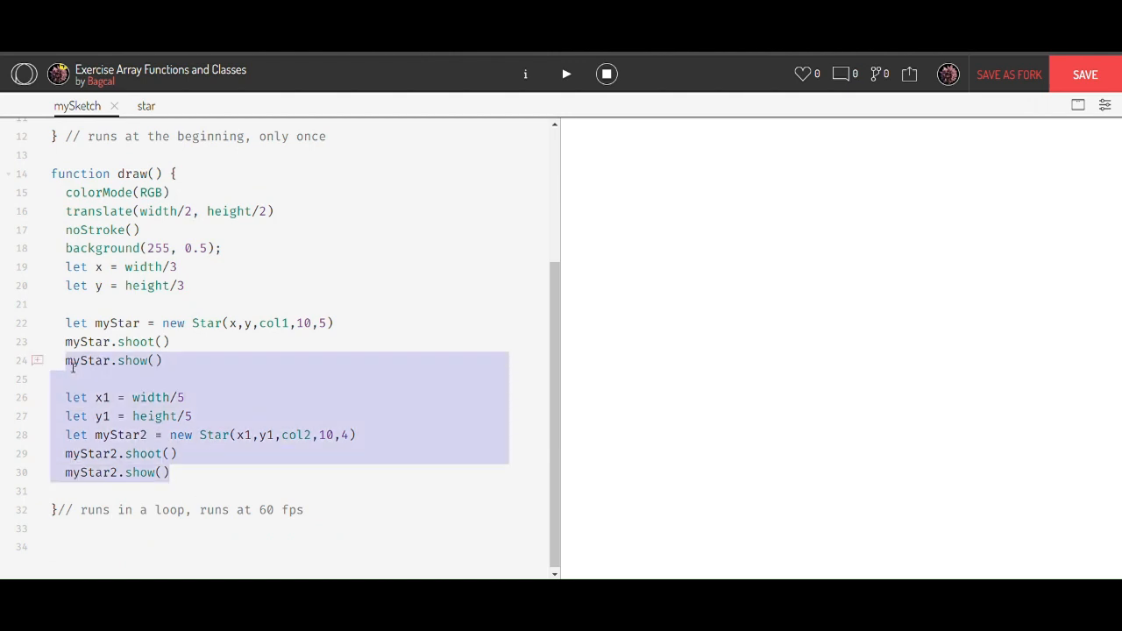
pyautogui.click(205, 473)
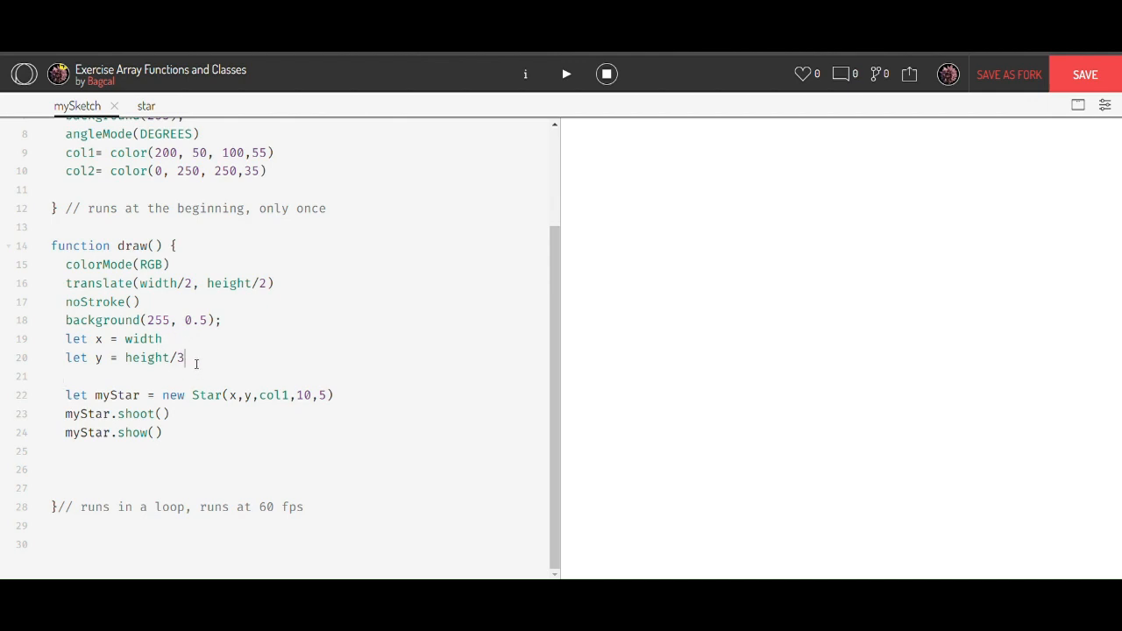
pyautogui.press('BackSpace')
pyautogui.write('let')
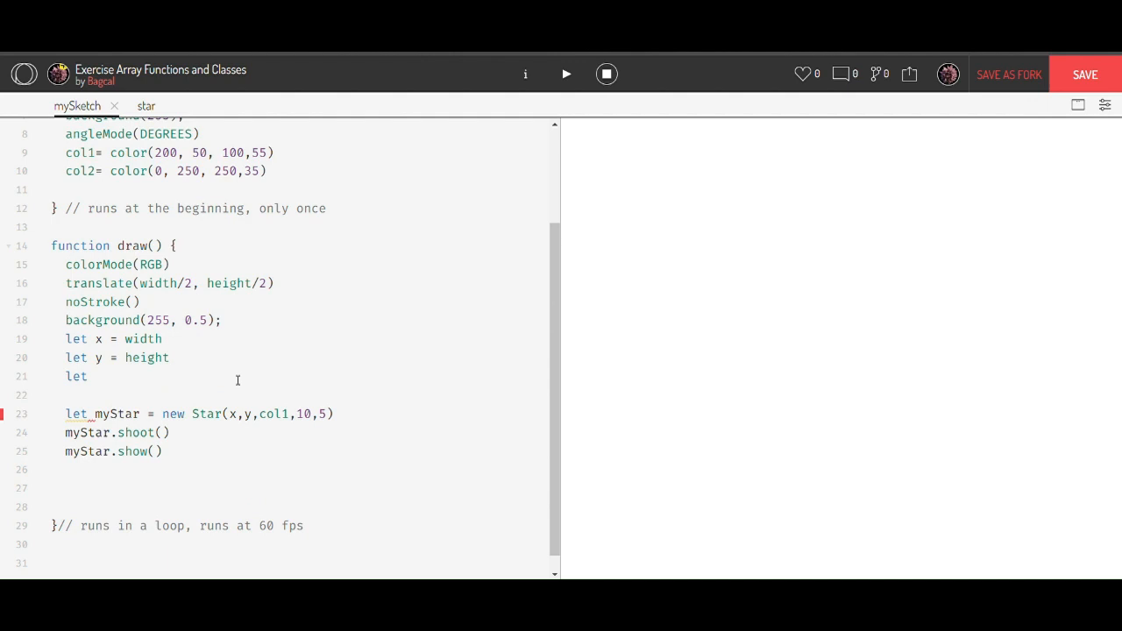
# - Add let starCount = 7 followed by empty lines
pyautogui.write('starCou')
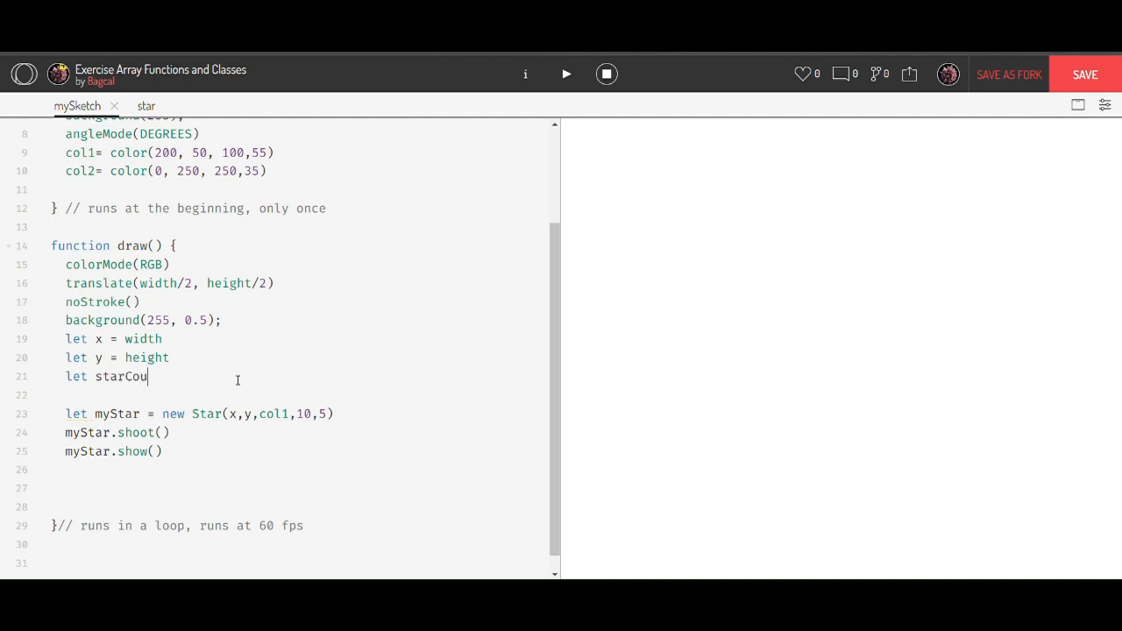
pyautogui.write('nt =')
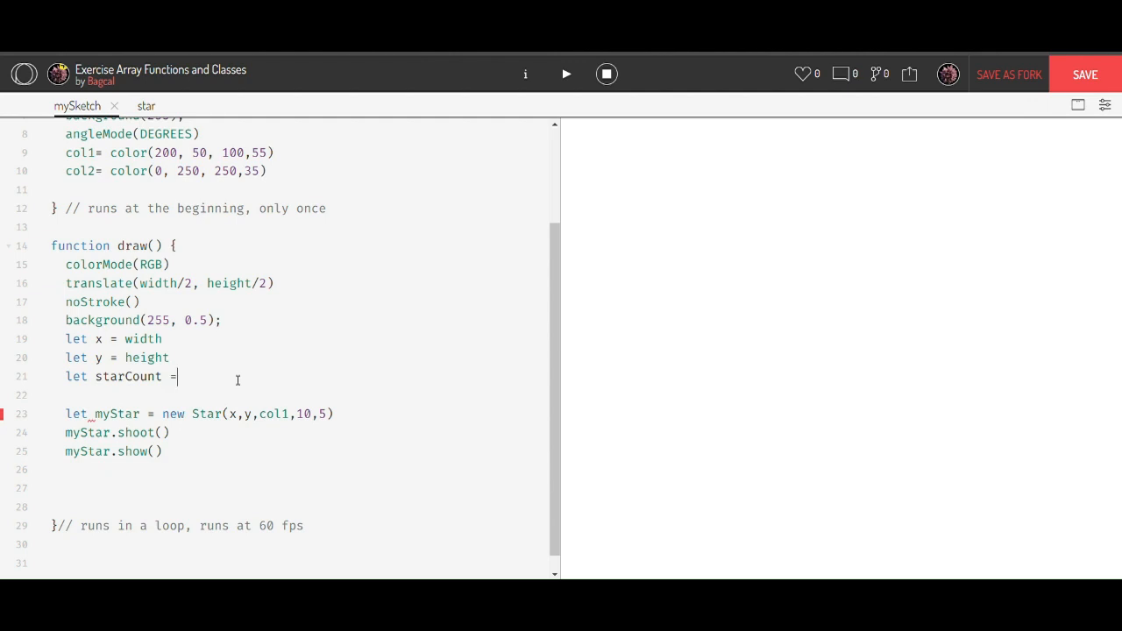
pyautogui.write('7')
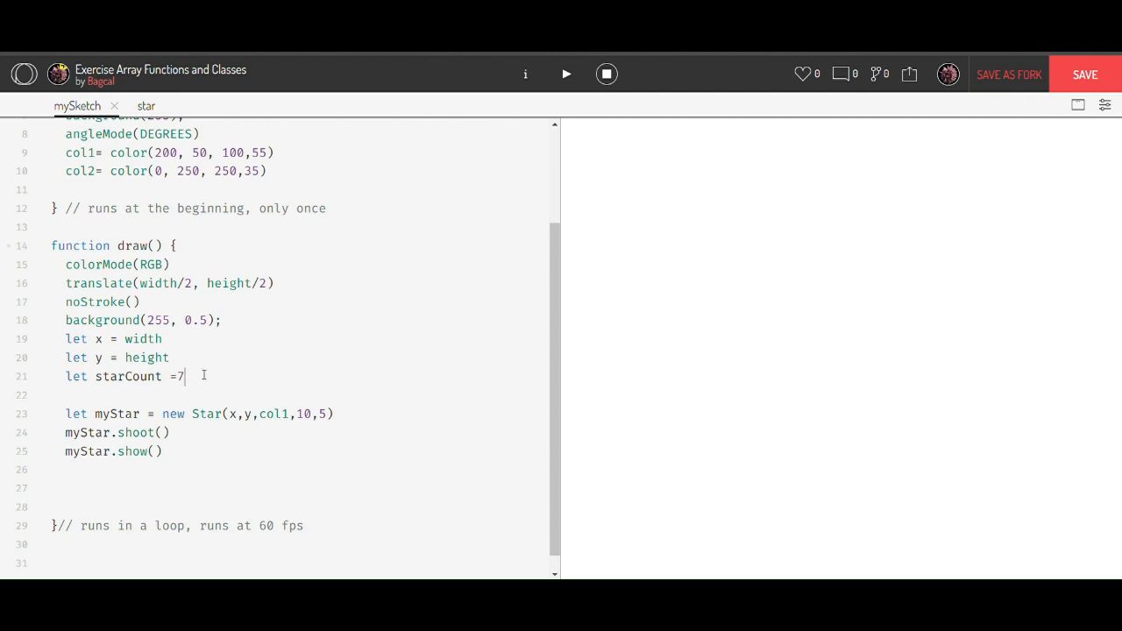
pyautogui.press('Enter')
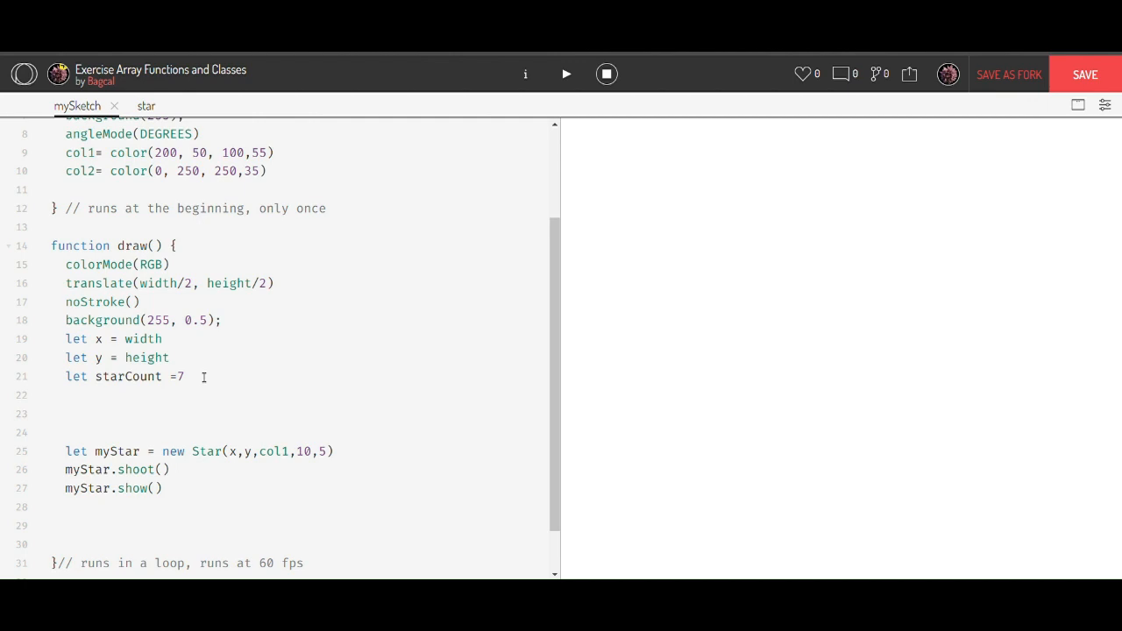
# - Write the loop header for (let i=0; i<starCount; i++) { below starCount
pyautogui.click(65, 414)
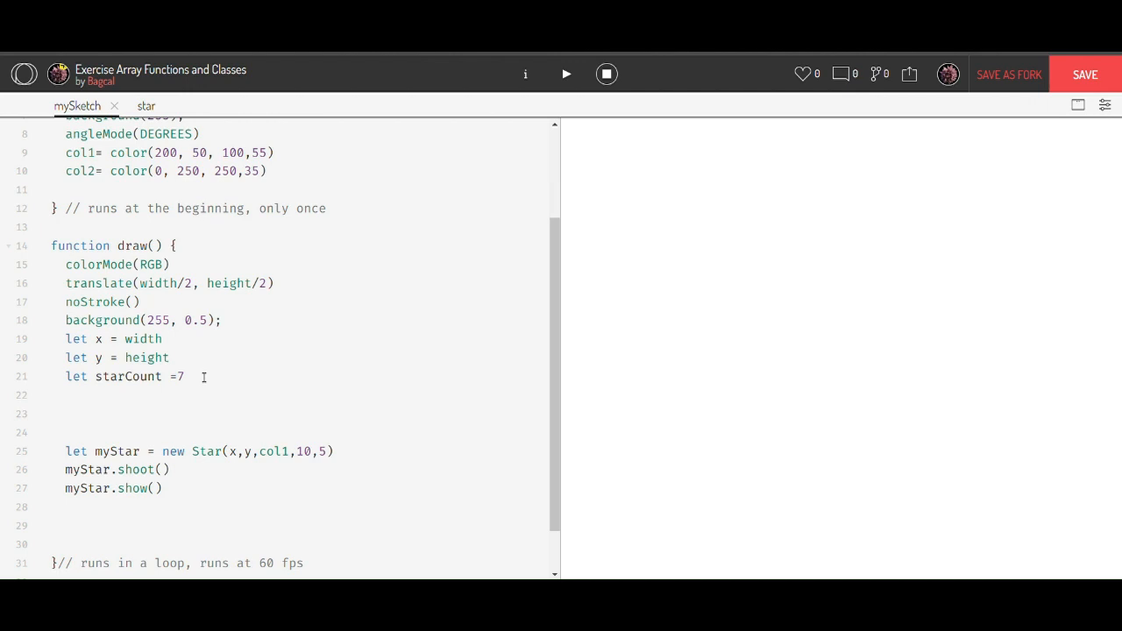
pyautogui.write('for')
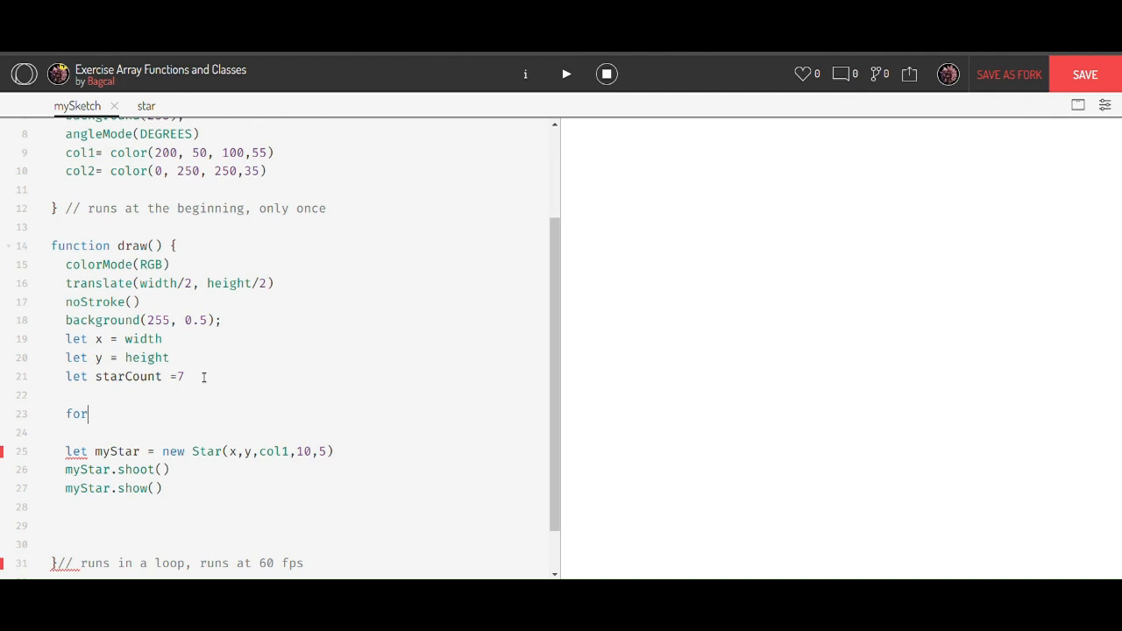
pyautogui.write('(le')
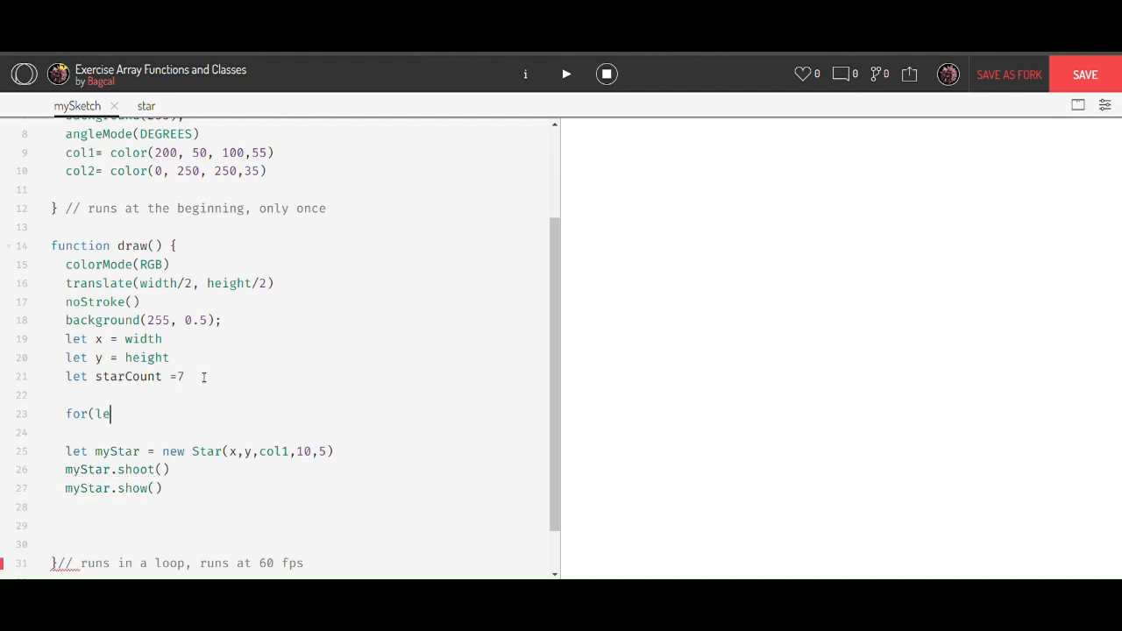
pyautogui.write('t')
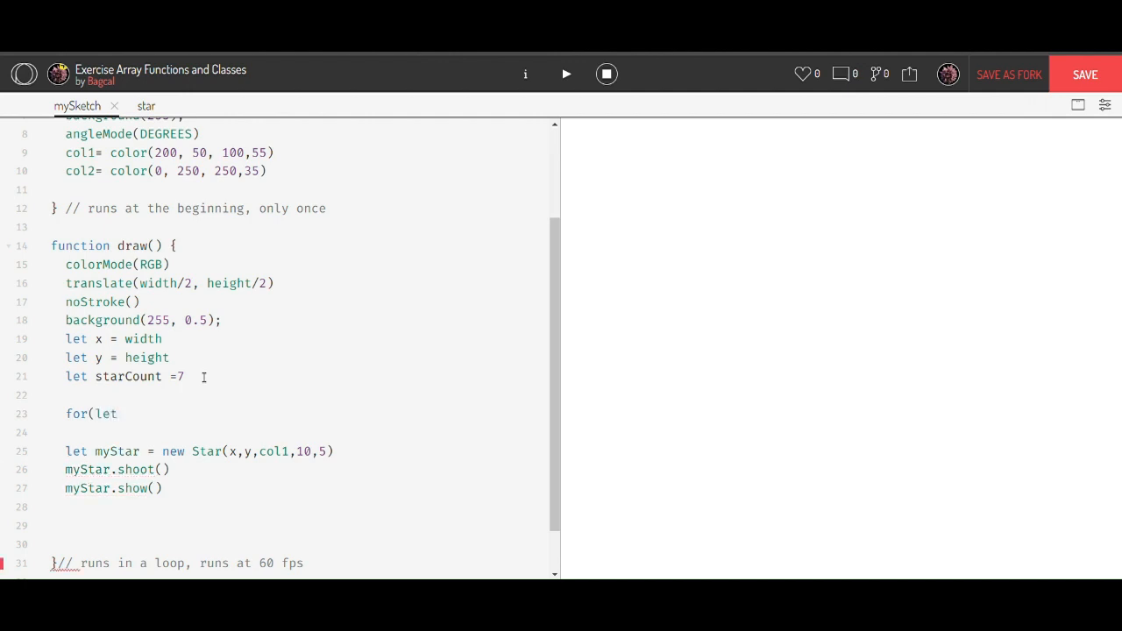
pyautogui.write('i=')
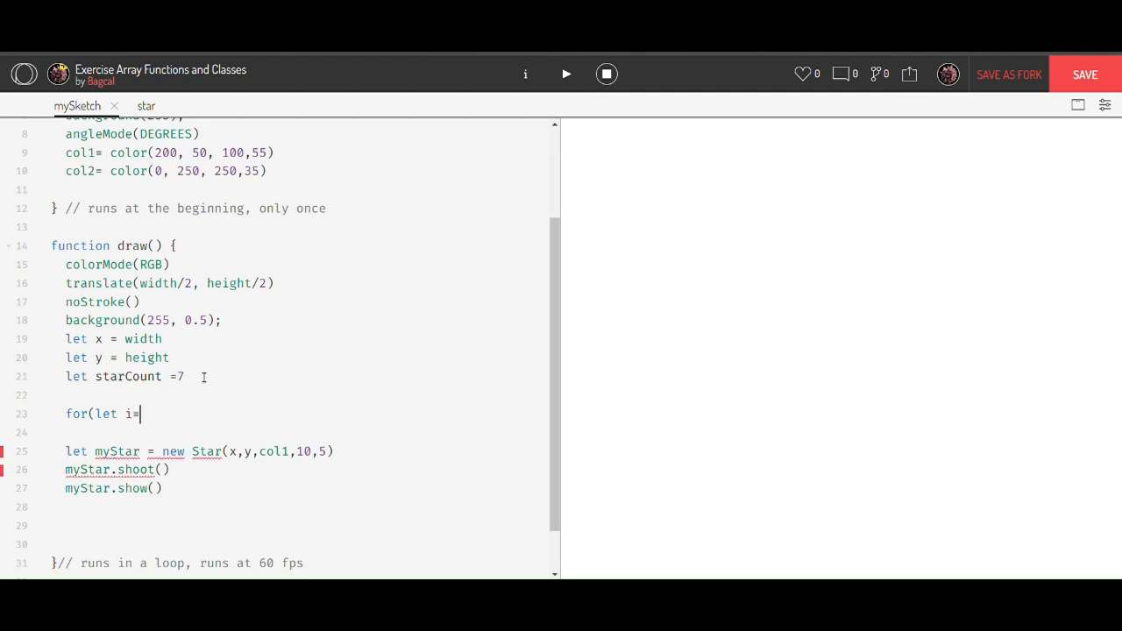
pyautogui.write('0; i')
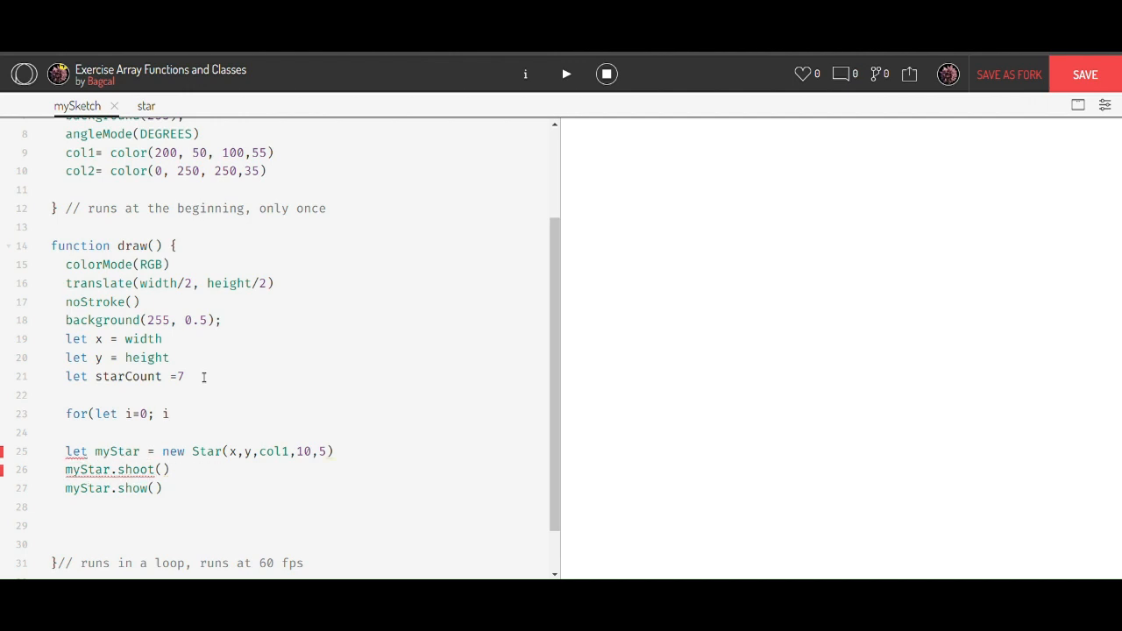
pyautogui.write('<')
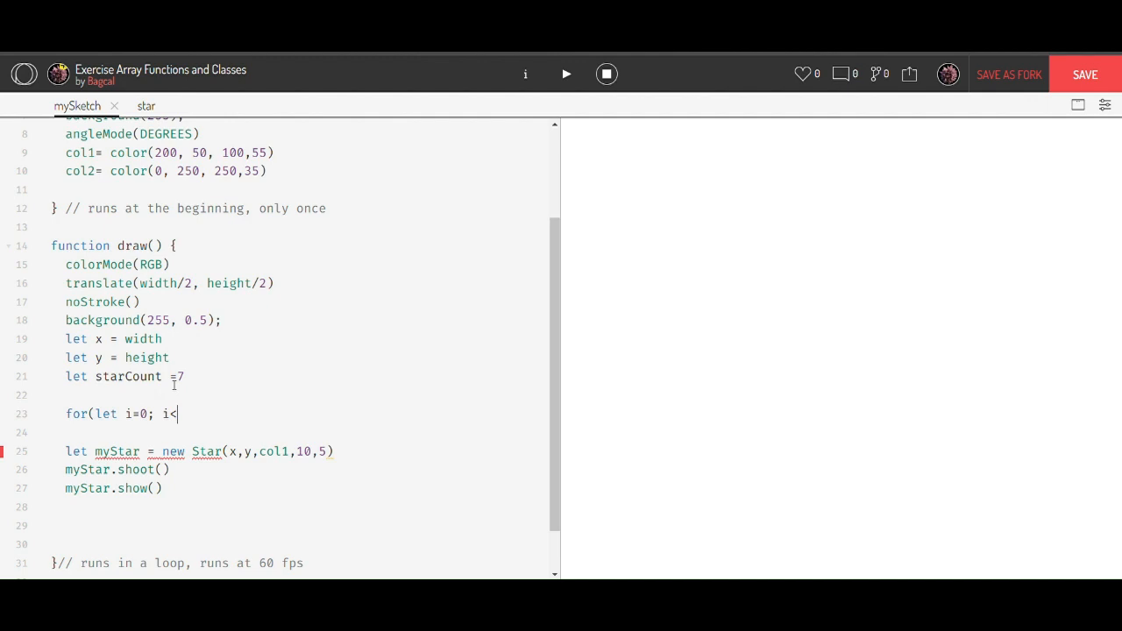
pyautogui.doubleClick(128, 376)
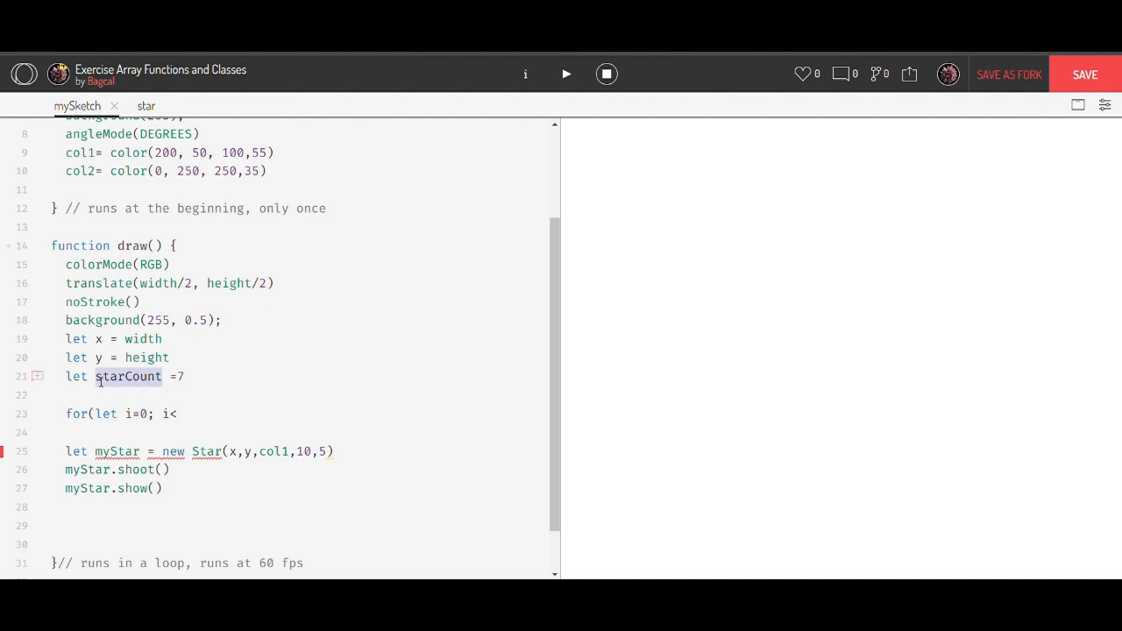
pyautogui.write('starCount')
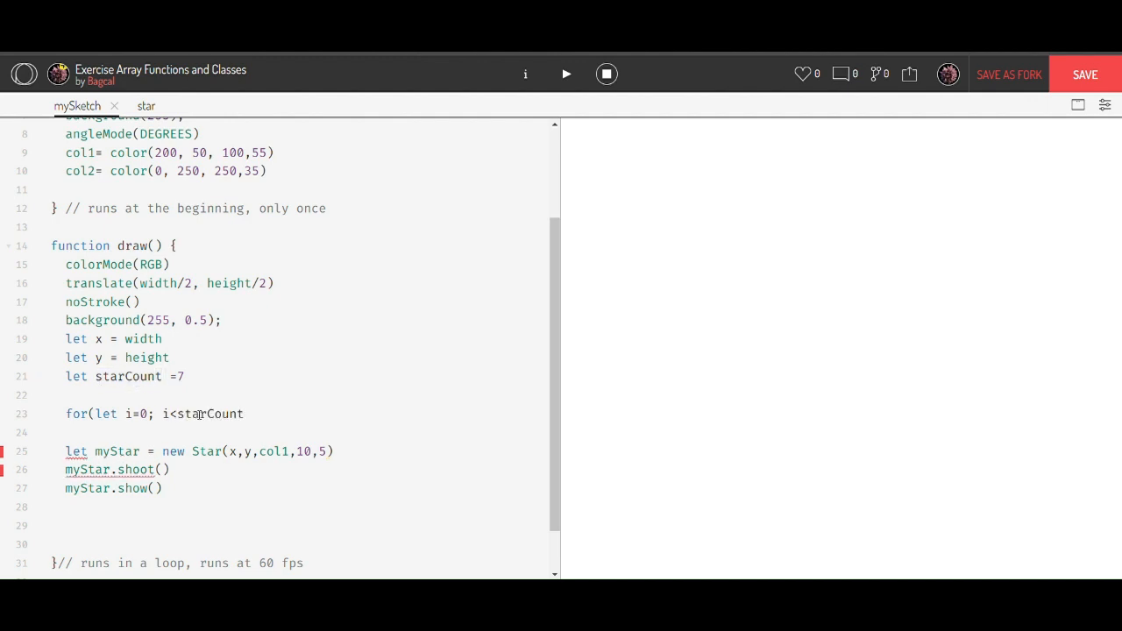
pyautogui.write('; i')
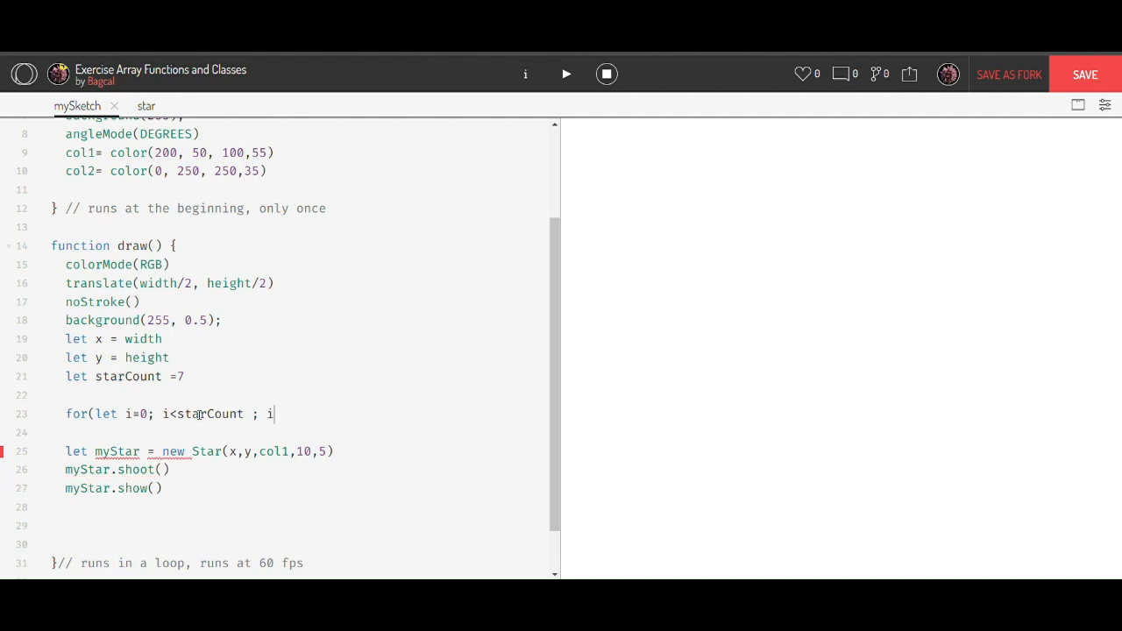
pyautogui.write('++')
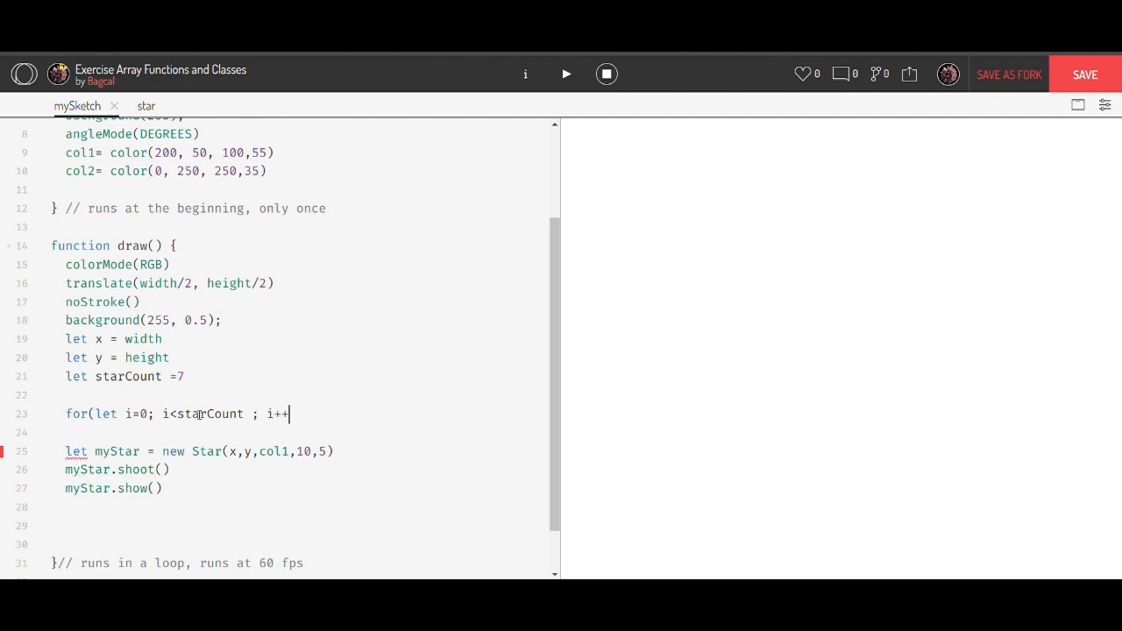
pyautogui.write('{')
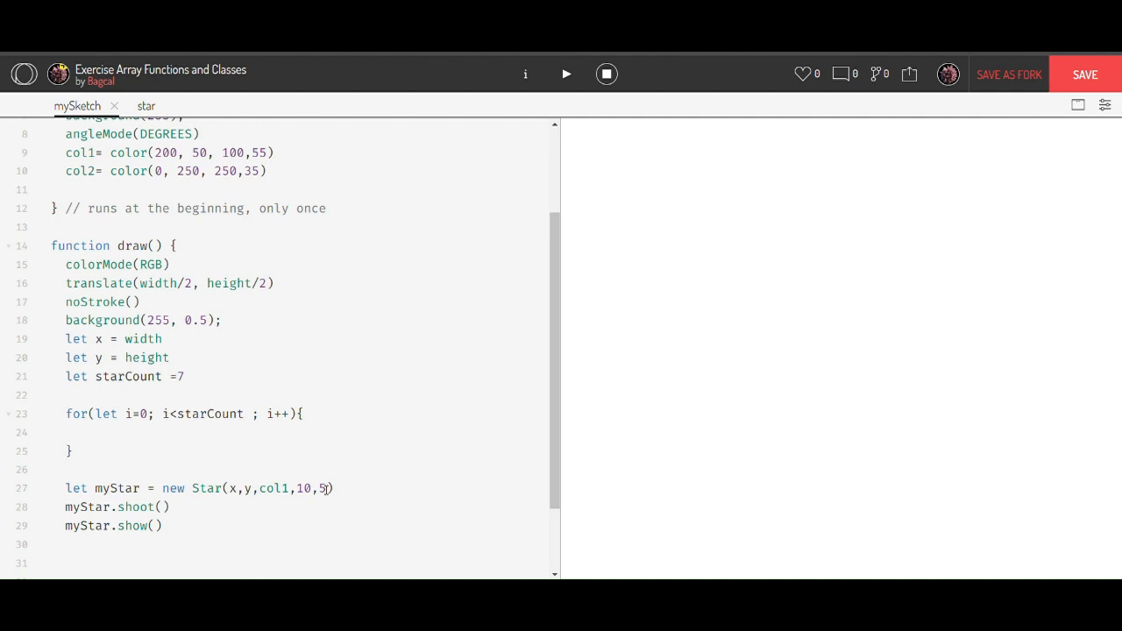
pyautogui.scroll(-3)
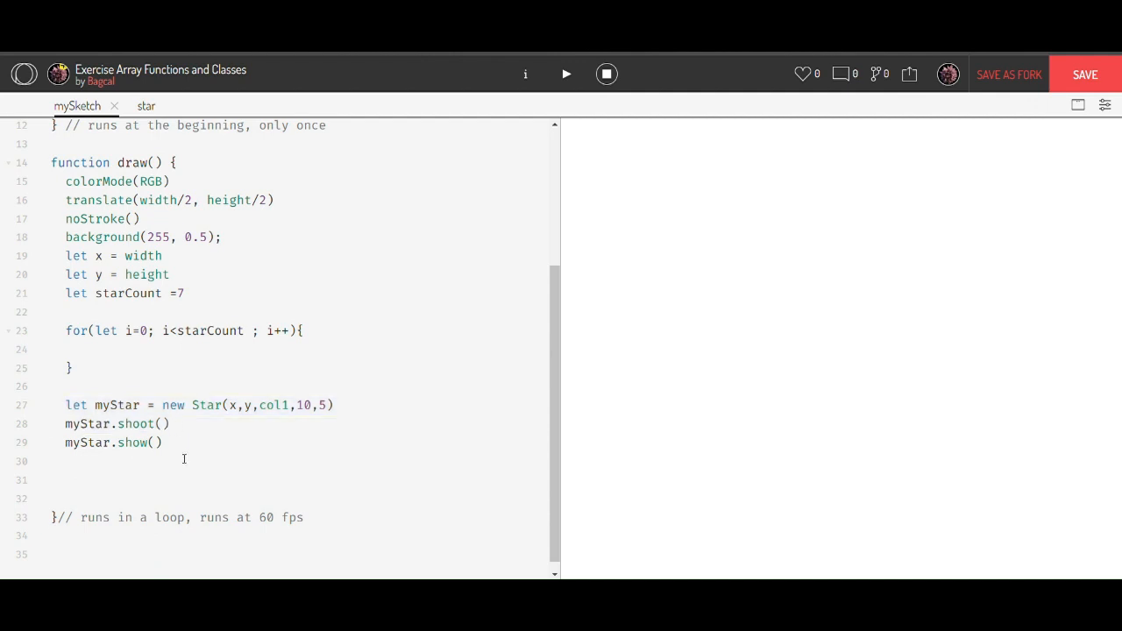
# - In the loop, set Stars[i] = new Star(x,y,col1,10,5) and call Stars[i].shoot() and show()
pyautogui.click(74, 368)
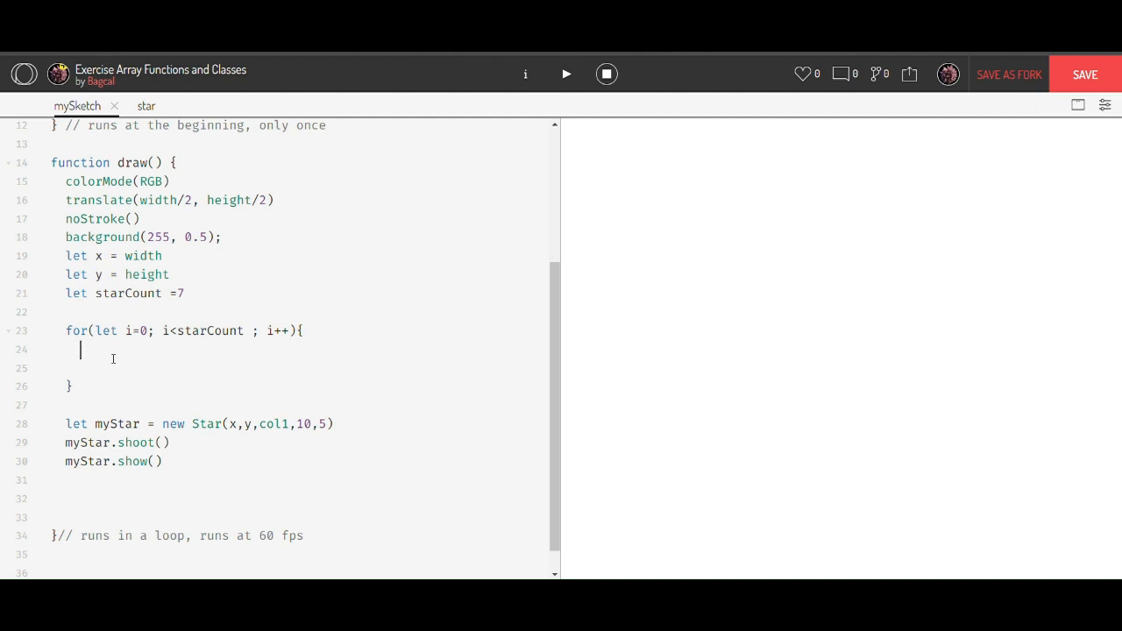
pyautogui.write('Sta')
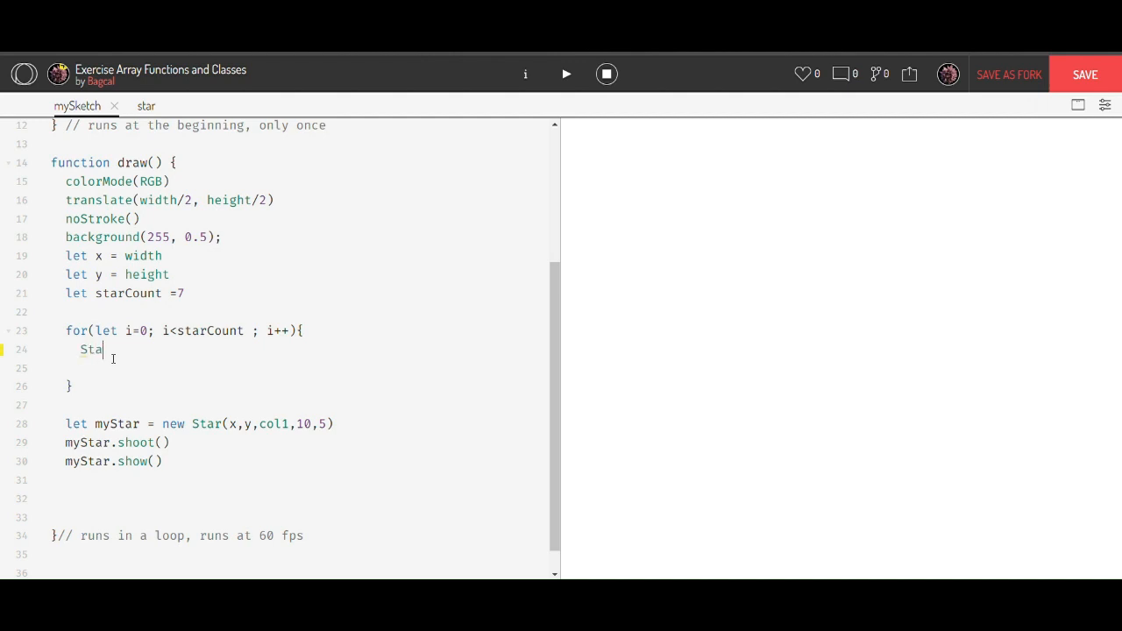
pyautogui.write('rs[i] =')
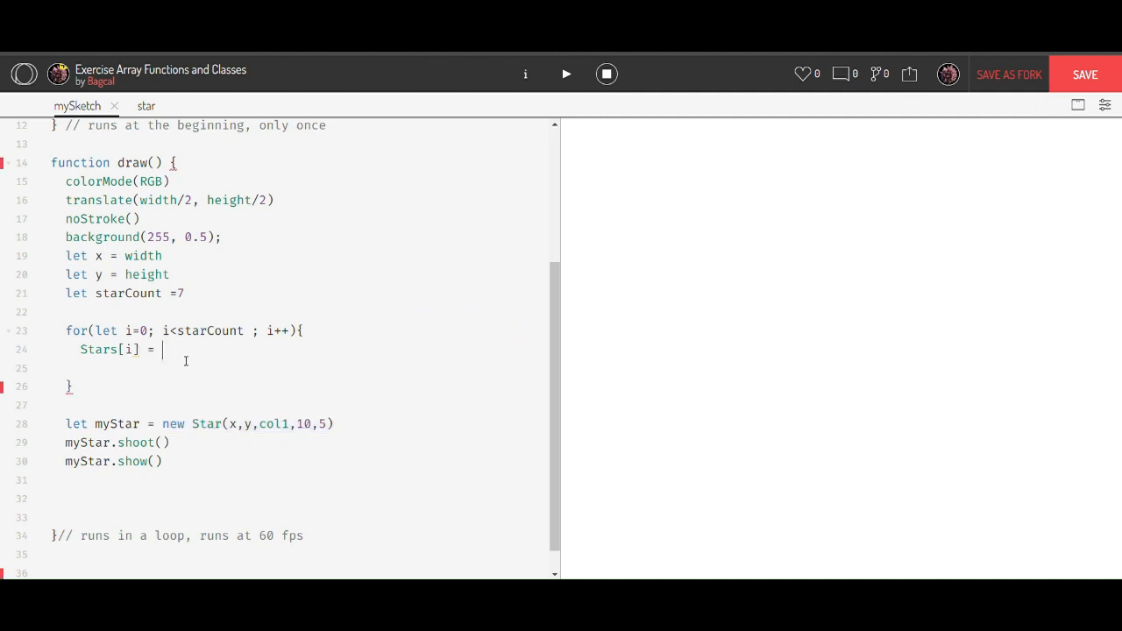
pyautogui.write('new Star(x,y,col1,10,5)')
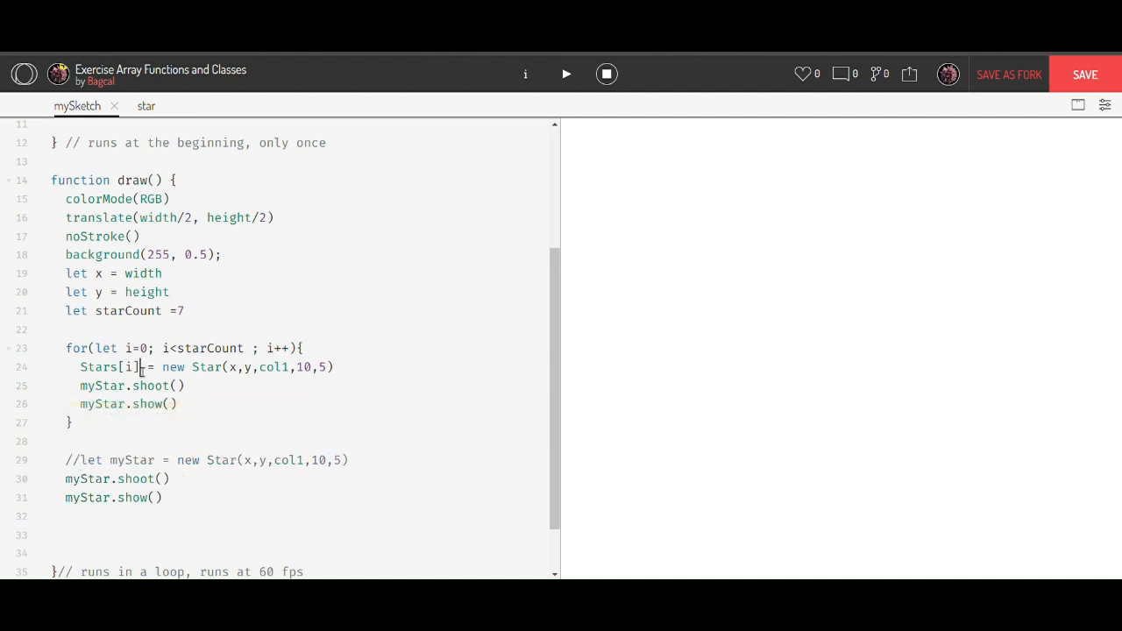
pyautogui.doubleClick(100, 366)
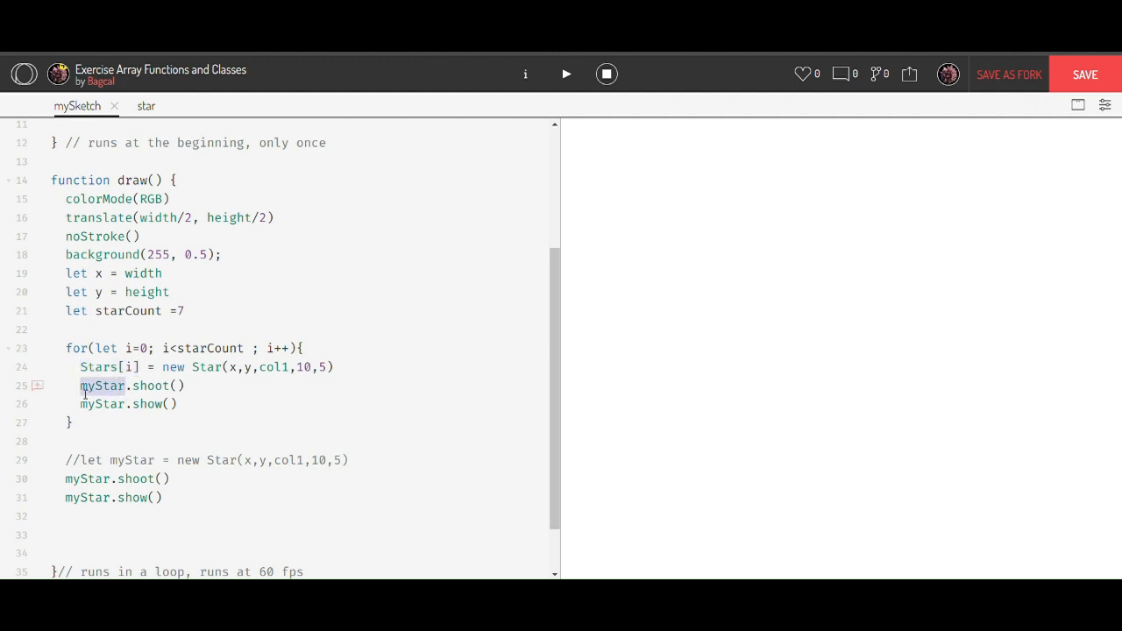
pyautogui.write('Stars[i]')
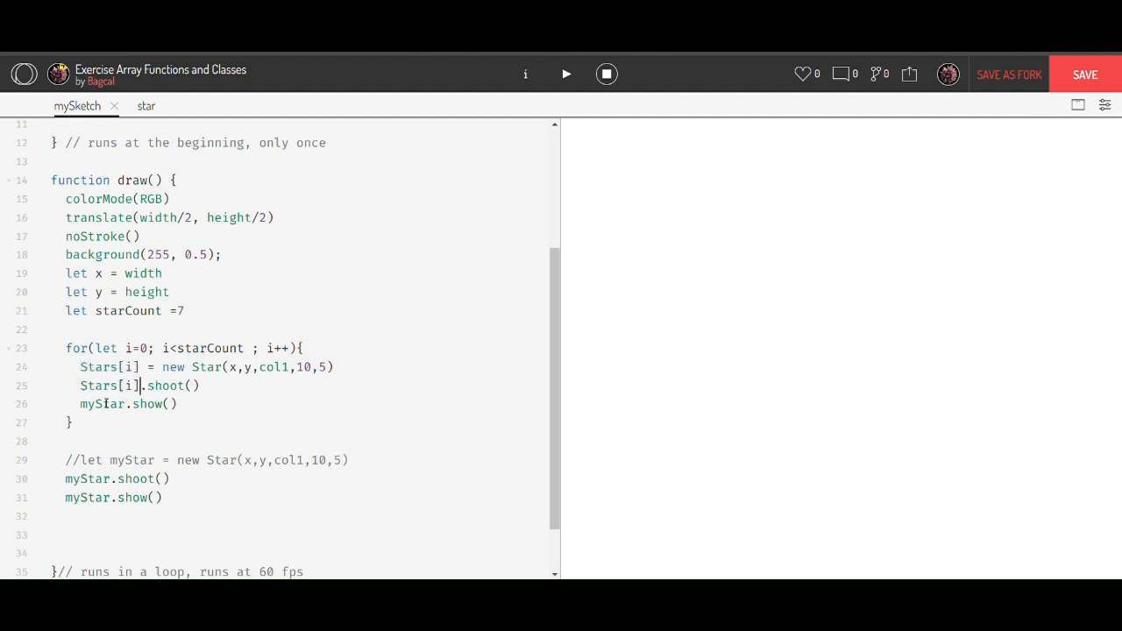
pyautogui.doubleClick(101, 405)
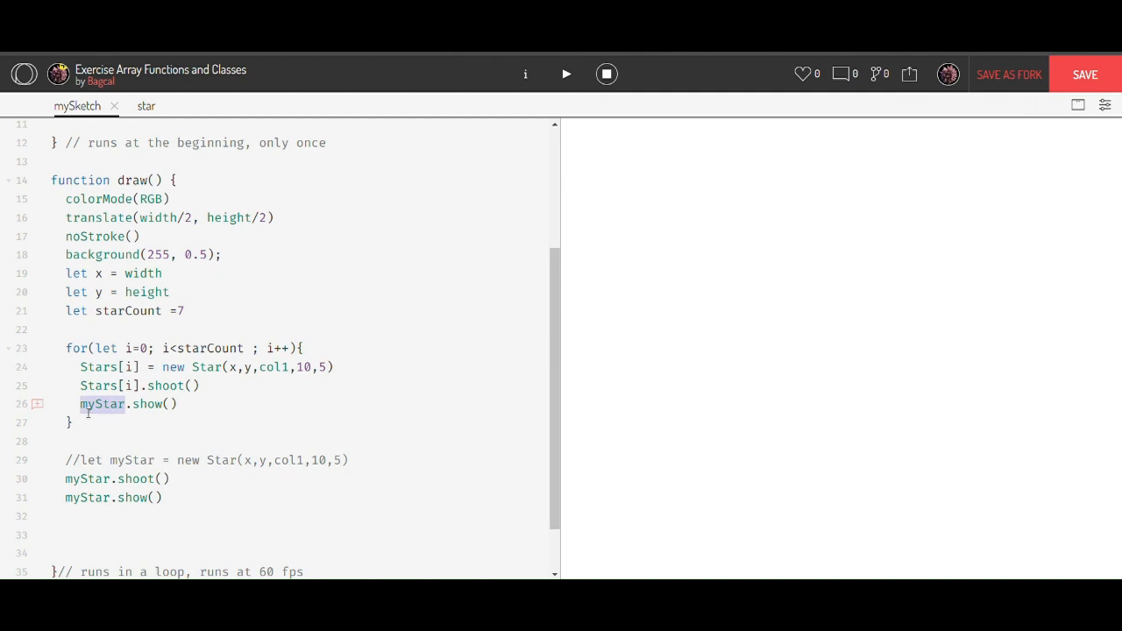
pyautogui.write('Stars[i]')
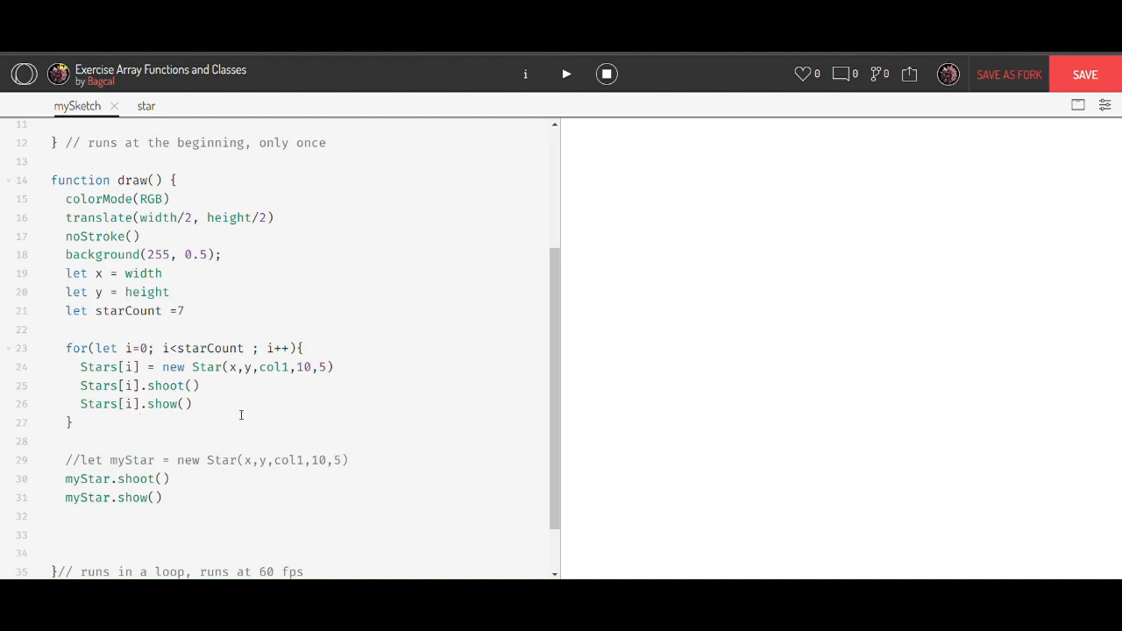
pyautogui.click(140, 404)
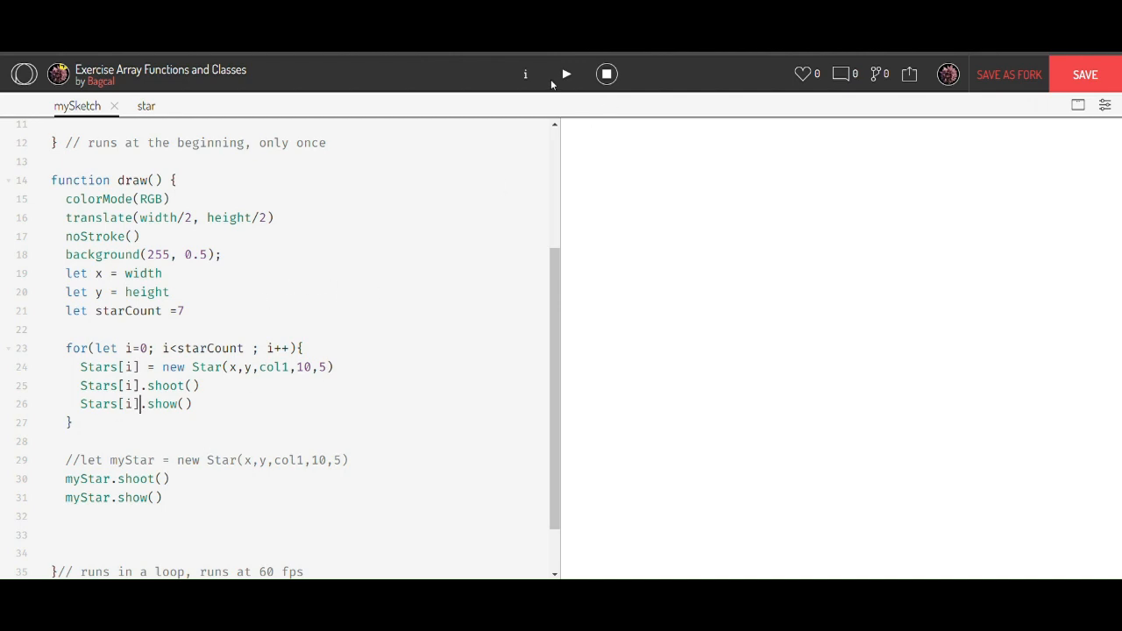
# - Set x and y to width/2 and height/2, then rerun to see a pink ring
pyautogui.click(566, 74)
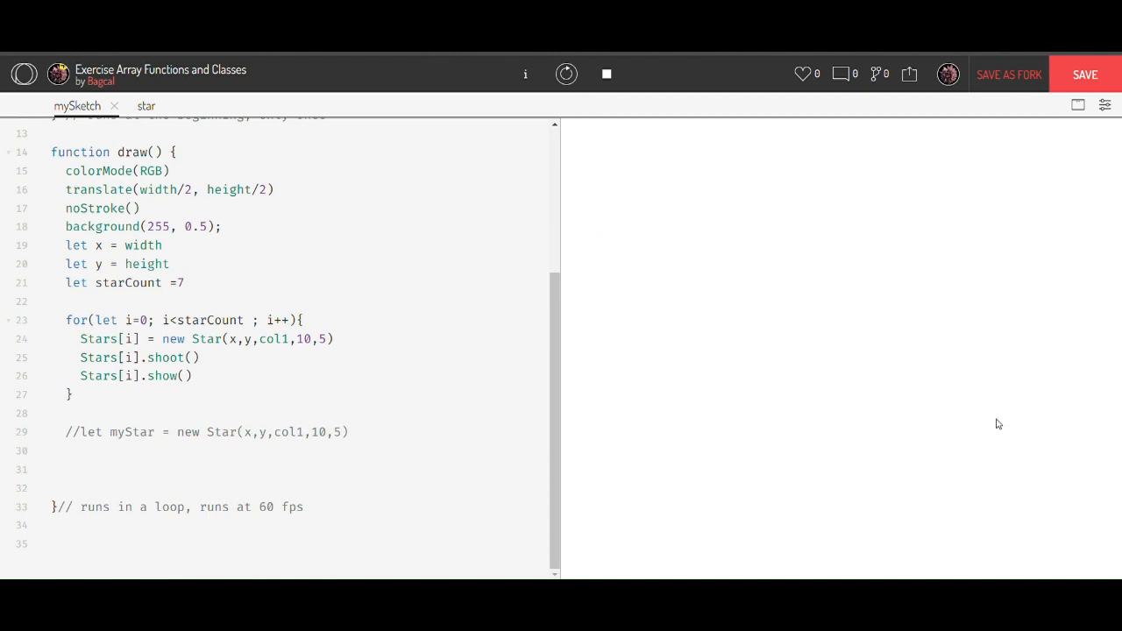
pyautogui.moveTo(1053, 544)
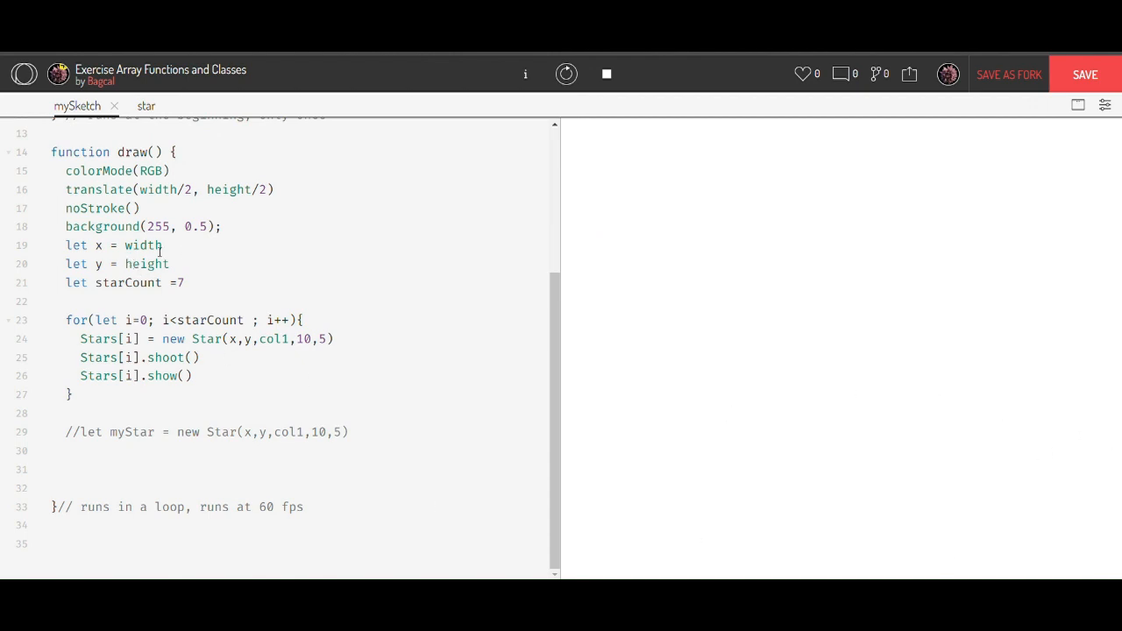
pyautogui.moveTo(954, 417)
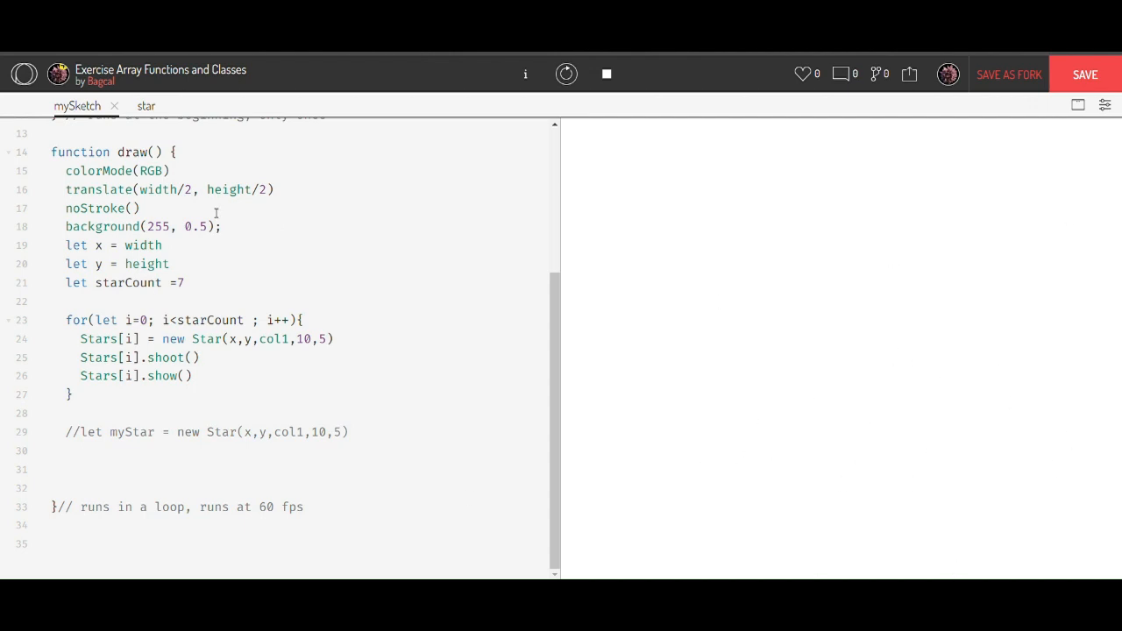
pyautogui.write('/2')
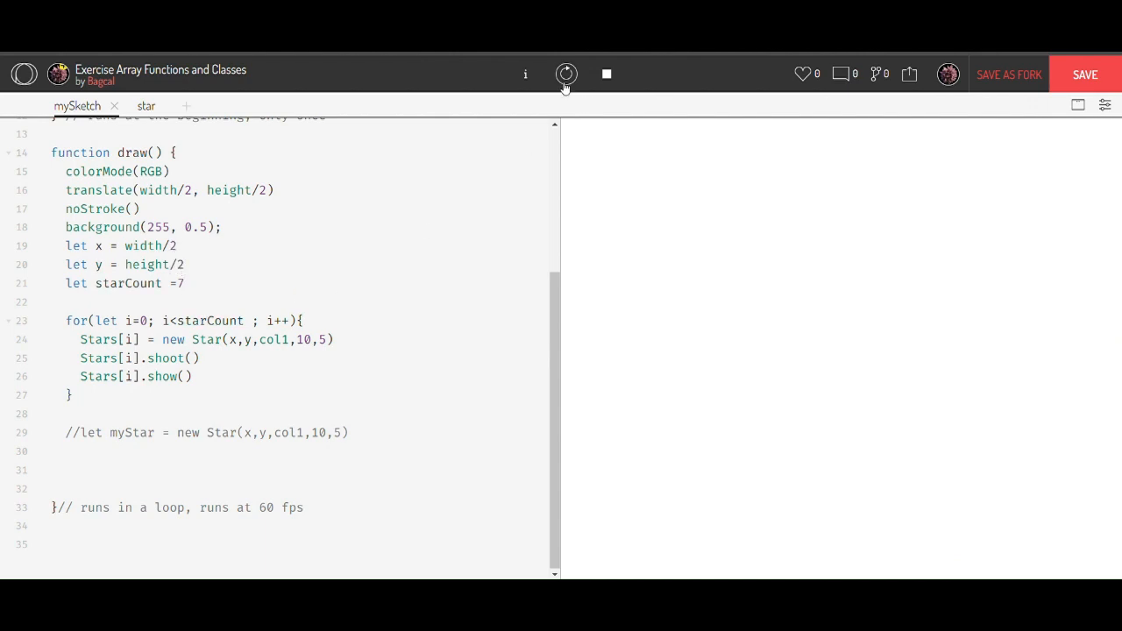
pyautogui.click(567, 74)
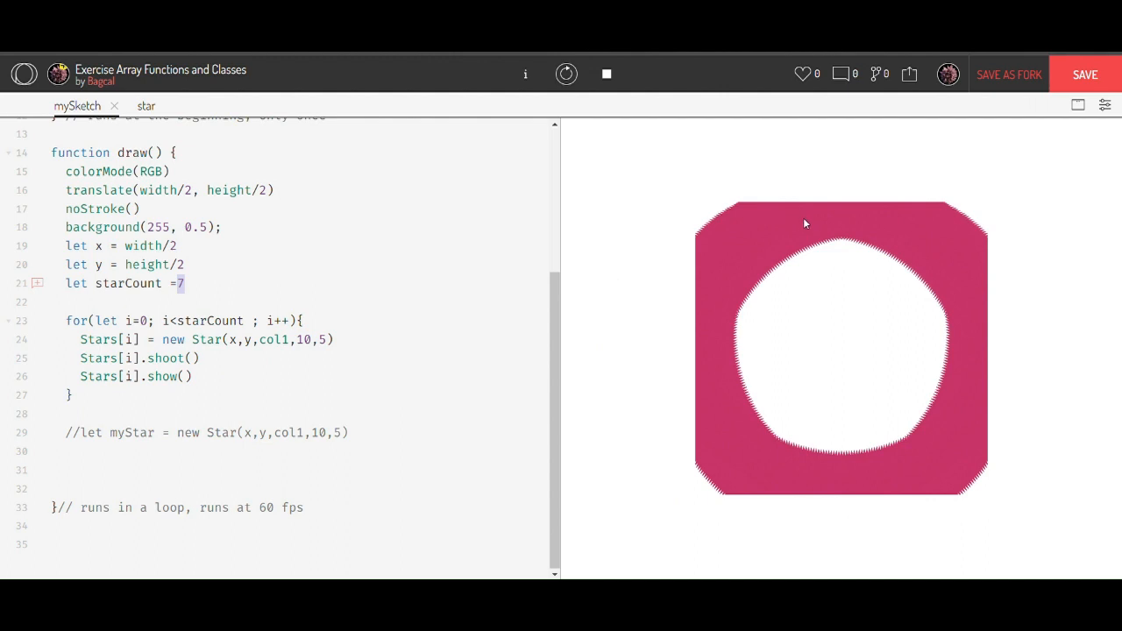
pyautogui.moveTo(565, 478)
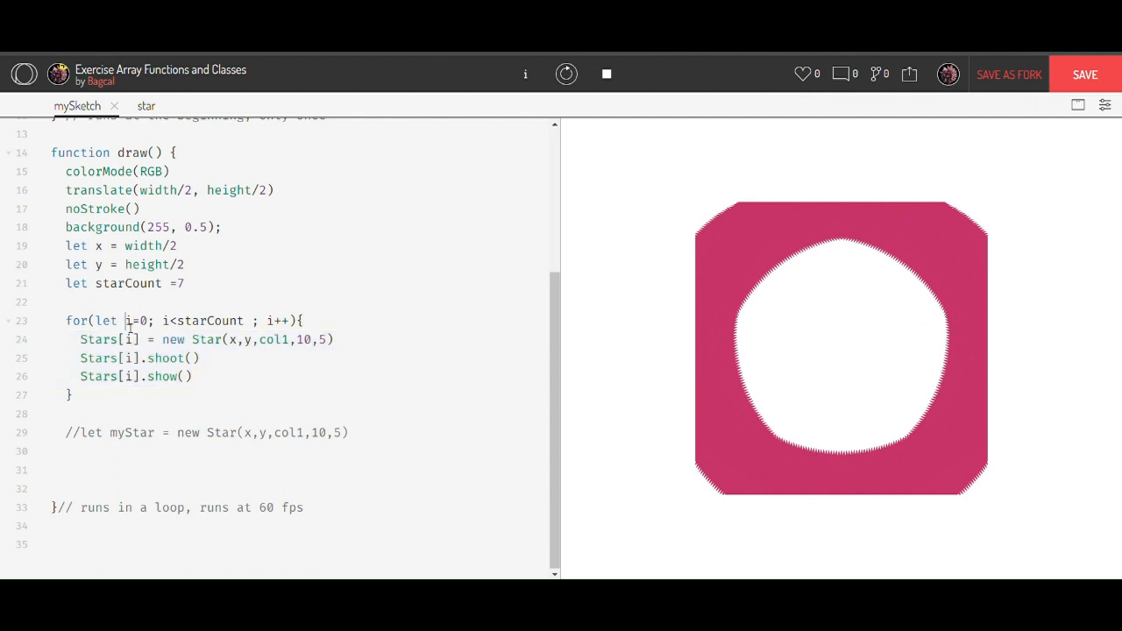
# - On line 24, create each Star at x/(i+1), y/(i+1) with size 10-i
pyautogui.doubleClick(131, 320)
pyautogui.write('/')
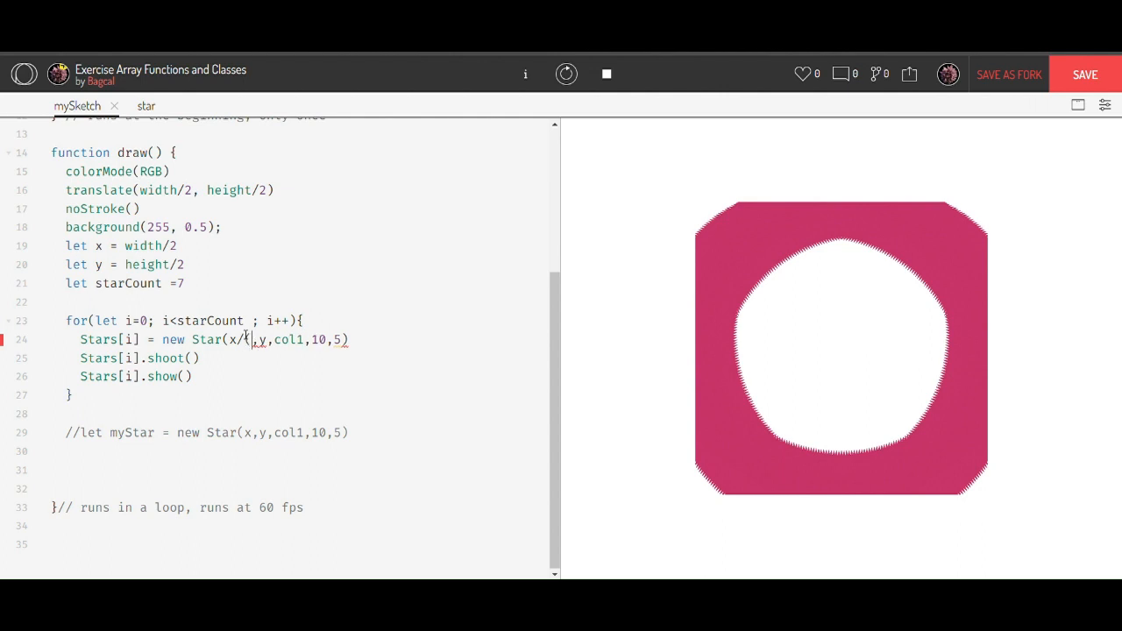
pyautogui.write('i+')
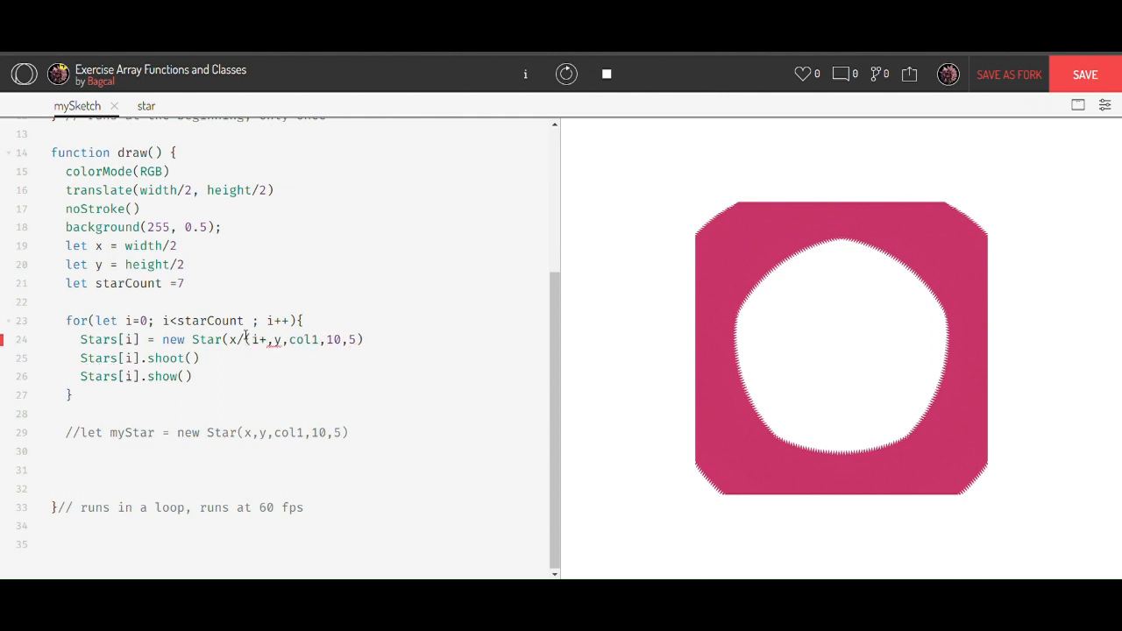
pyautogui.write('1)')
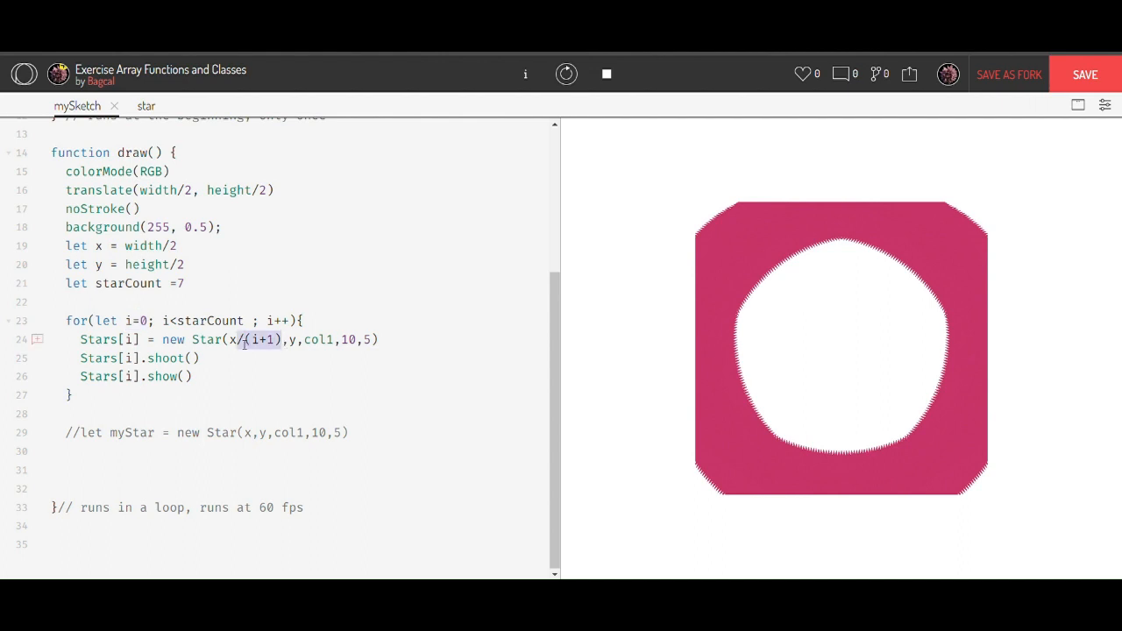
pyautogui.write('/(i+1)')
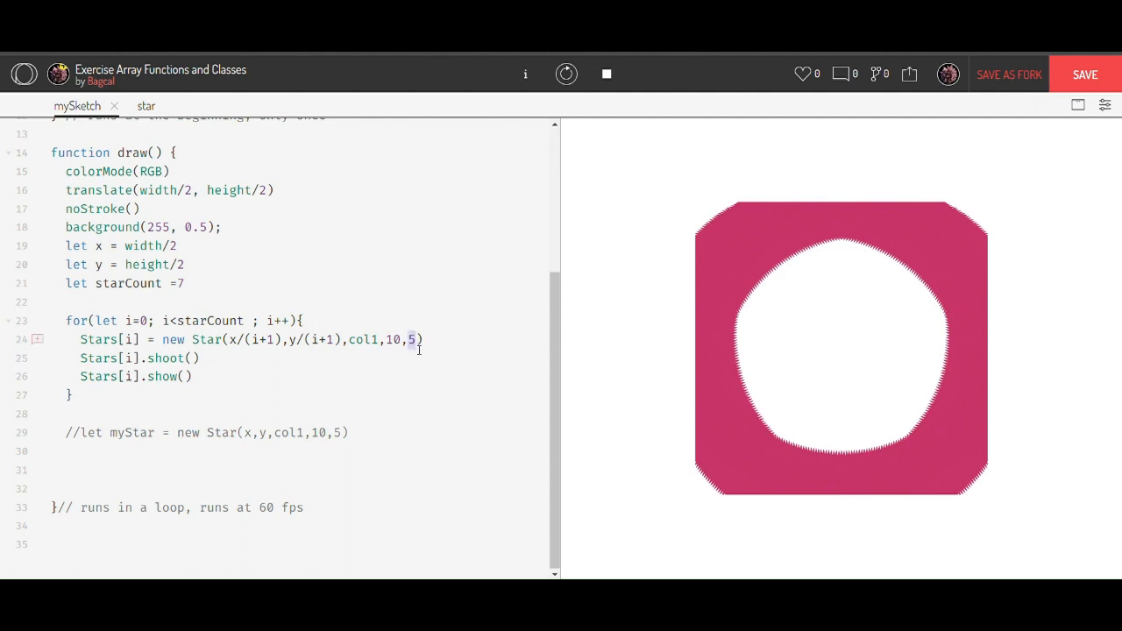
pyautogui.press('Backspace')
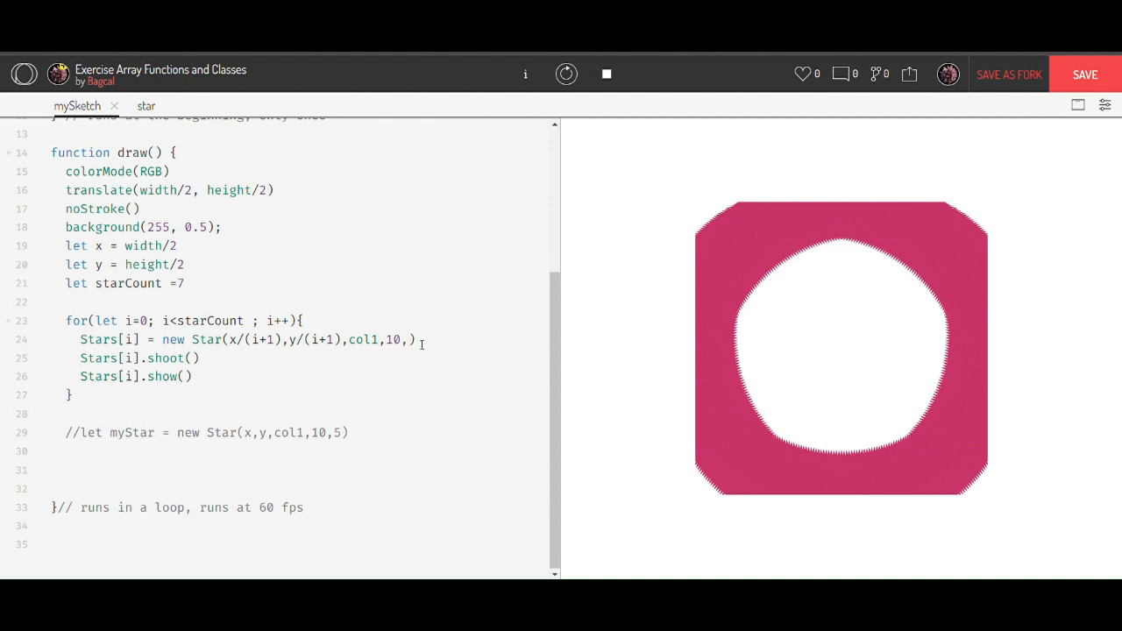
pyautogui.write('1')
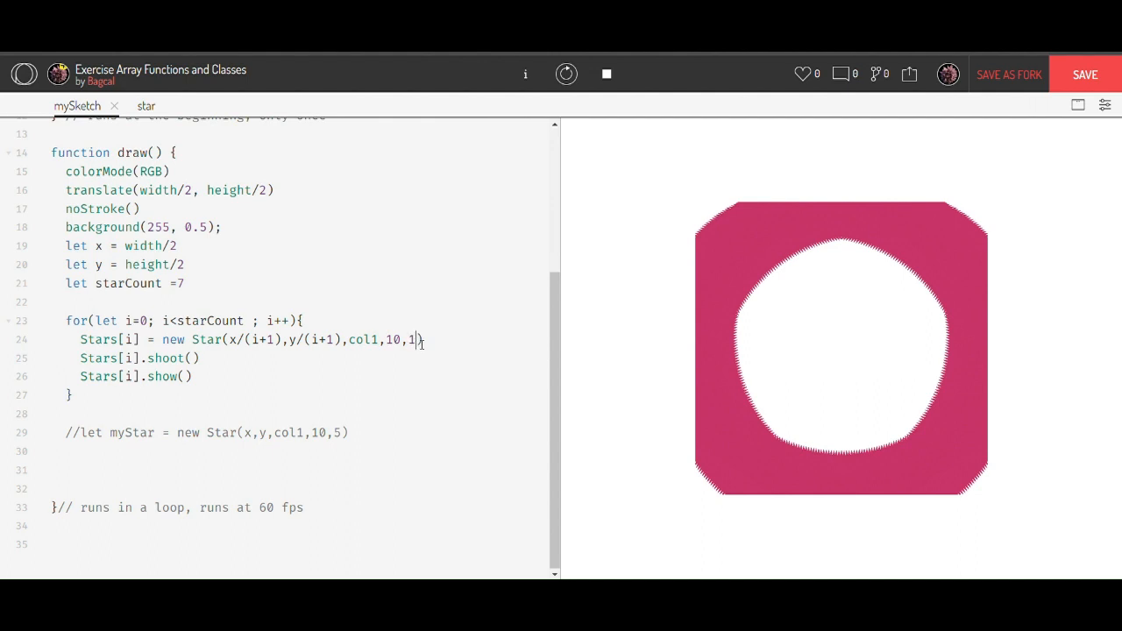
pyautogui.write('0-i')
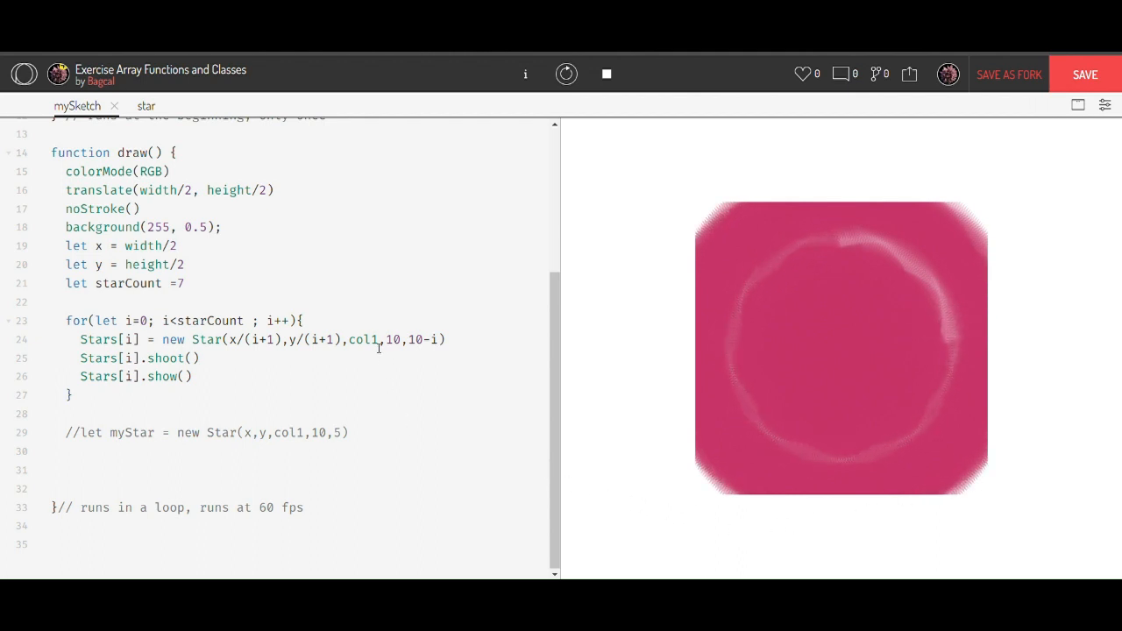
pyautogui.doubleClick(363, 339)
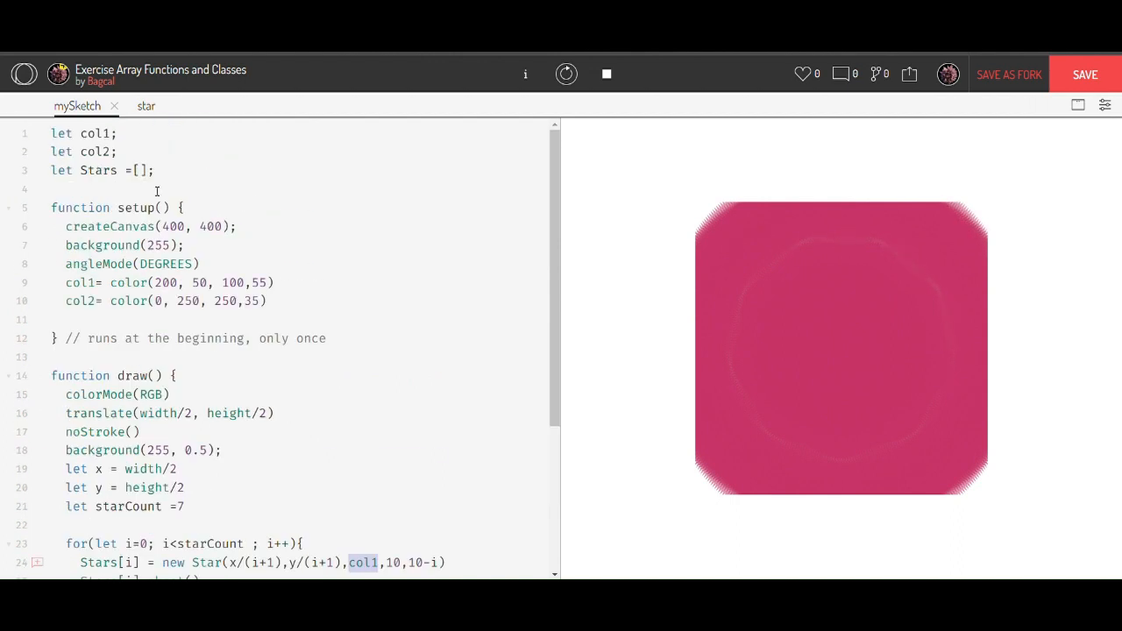
# - Add let cols = [col1,col2] on a new line above the for loop
pyautogui.scroll(-3)
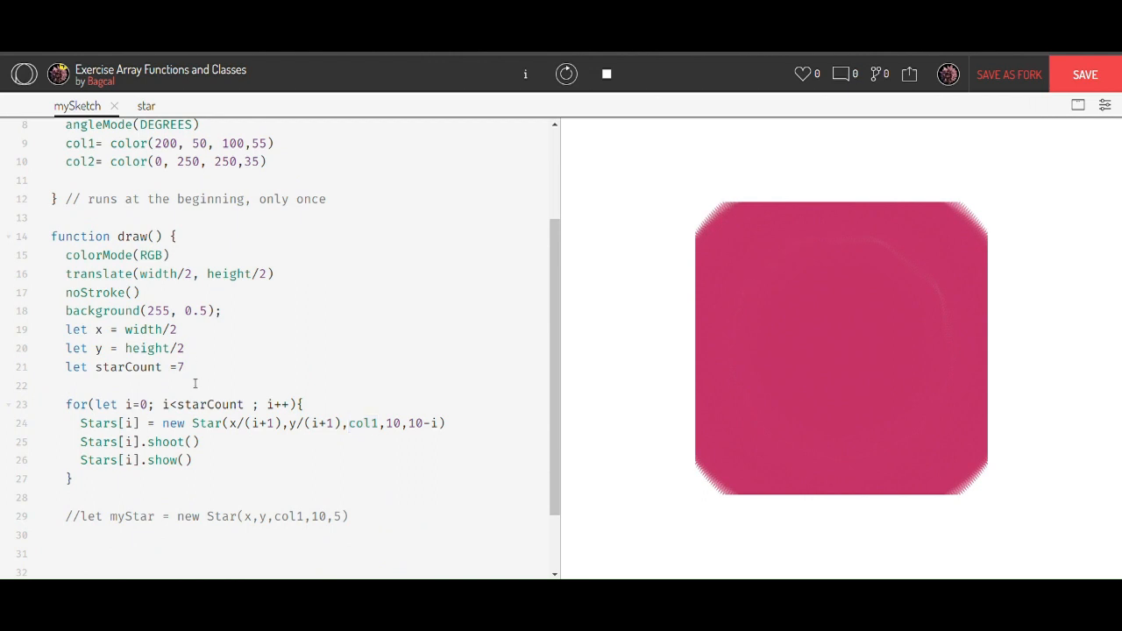
pyautogui.write('le')
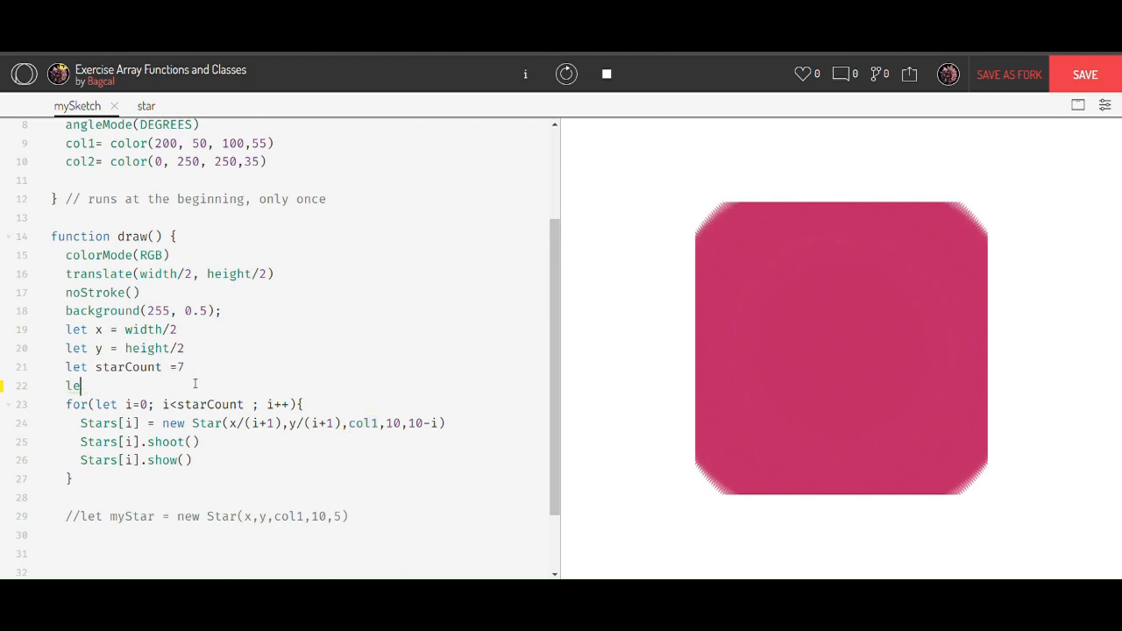
pyautogui.write('et col')
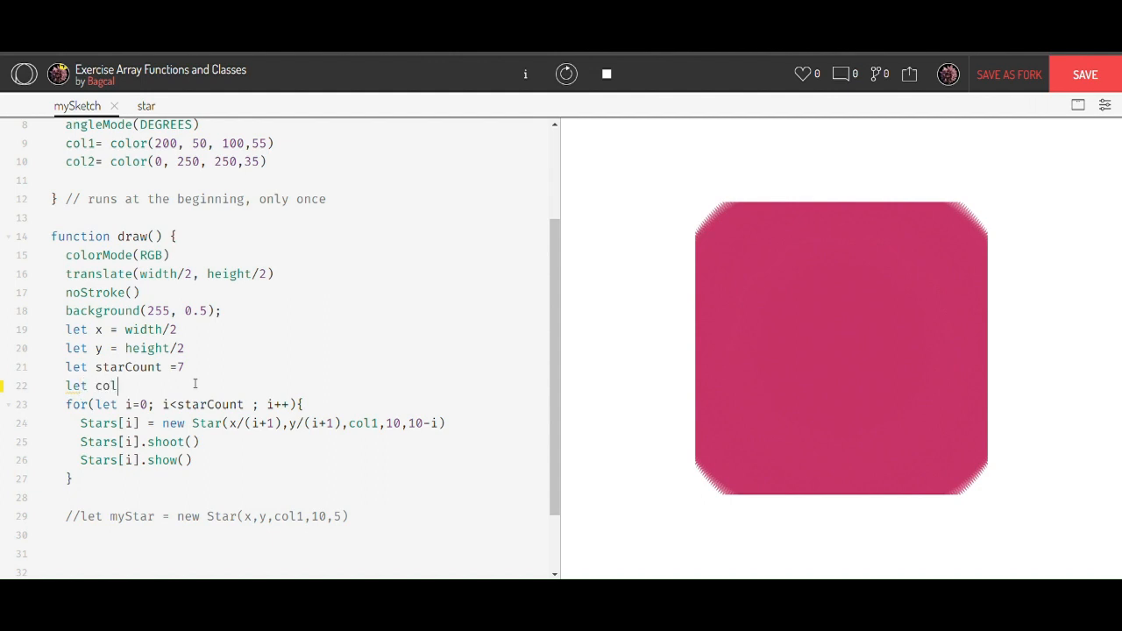
pyautogui.write('s =')
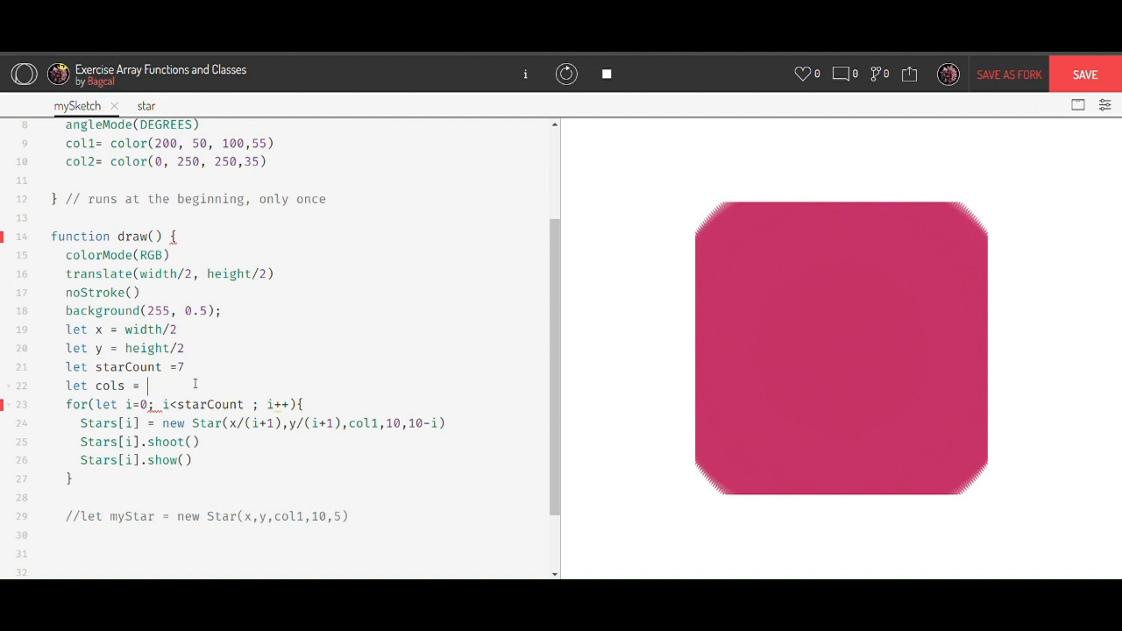
pyautogui.write('[col')
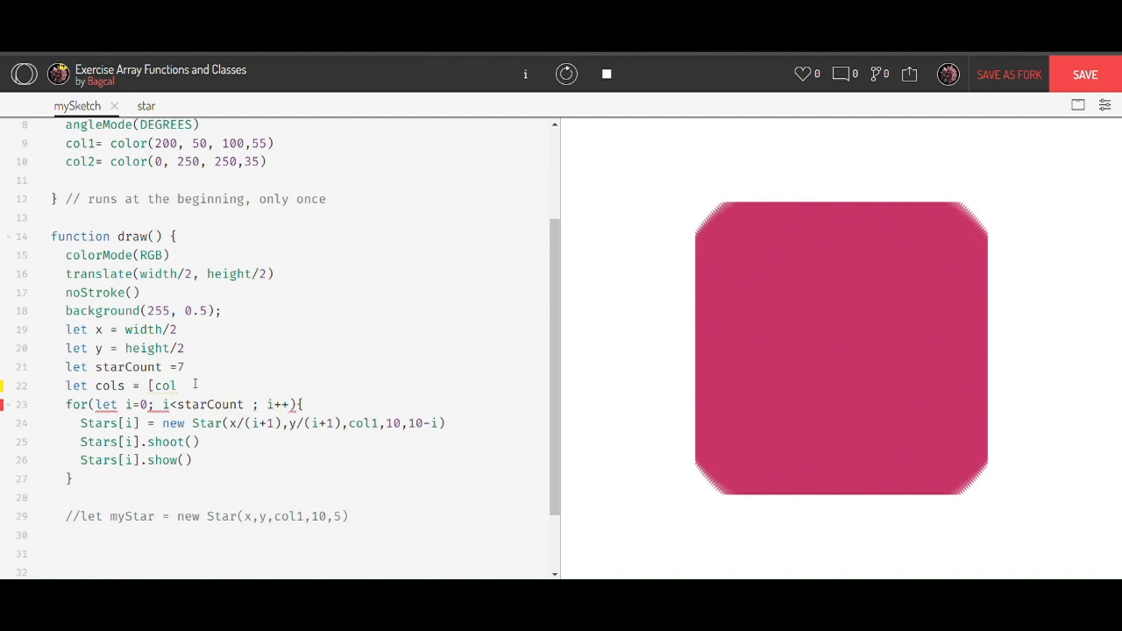
pyautogui.write('1,col')
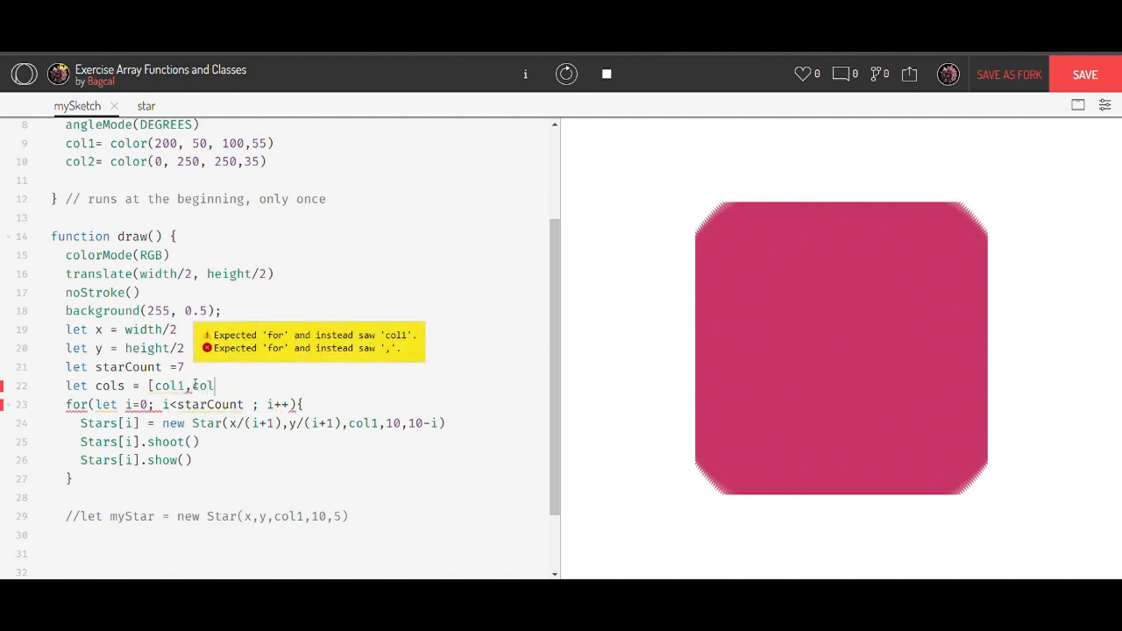
pyautogui.write('2]')
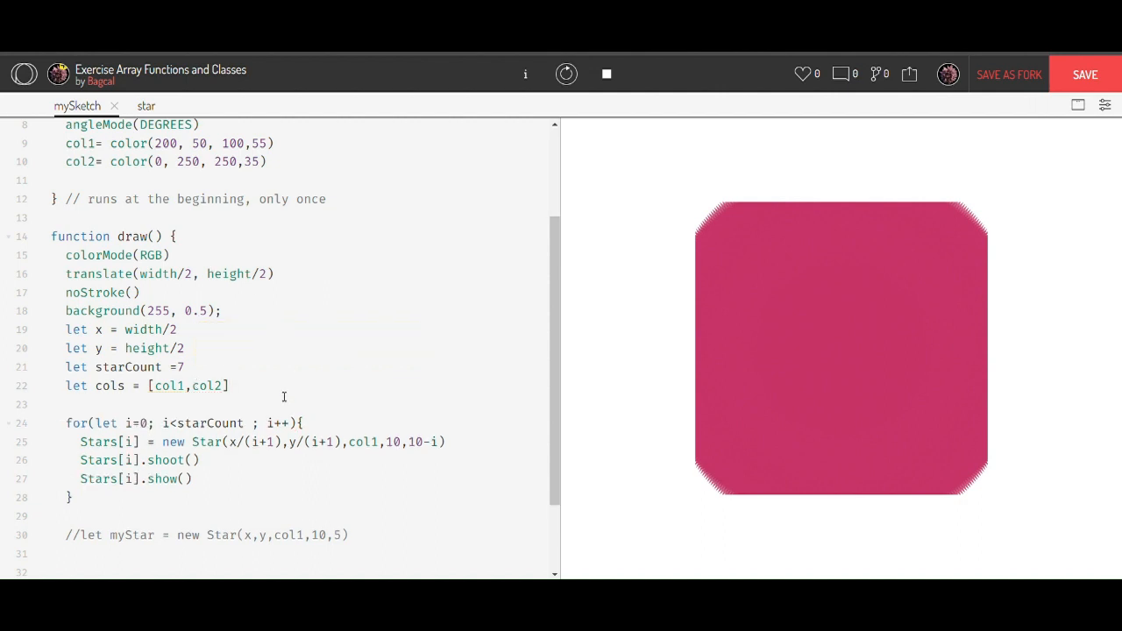
pyautogui.scroll(-3)
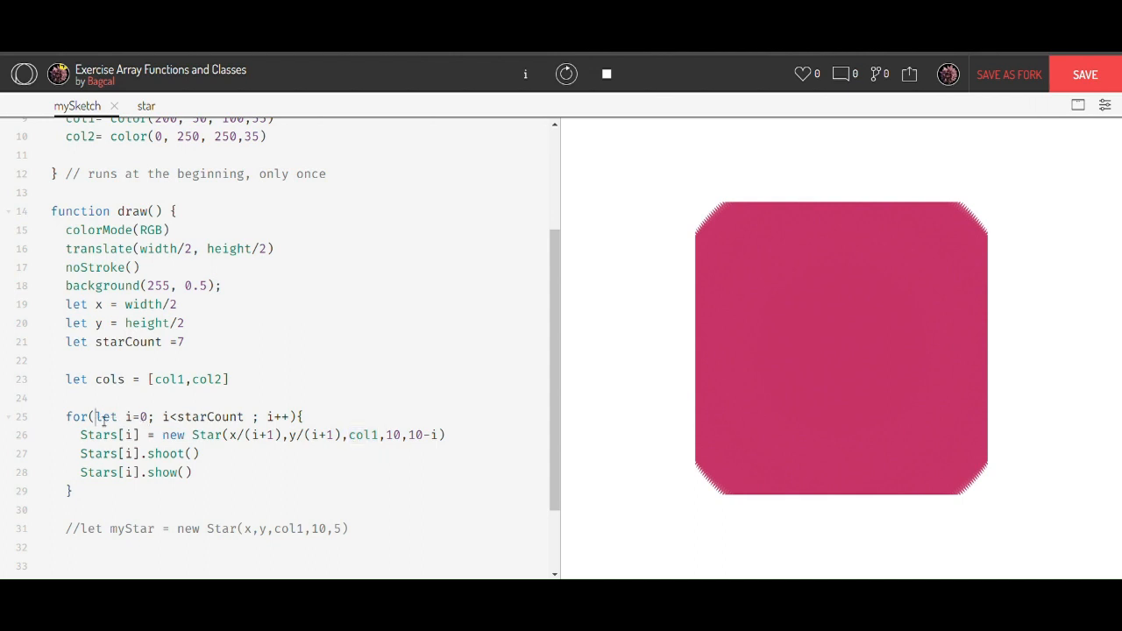
pyautogui.moveTo(96, 416); pyautogui.dragTo(299, 417)
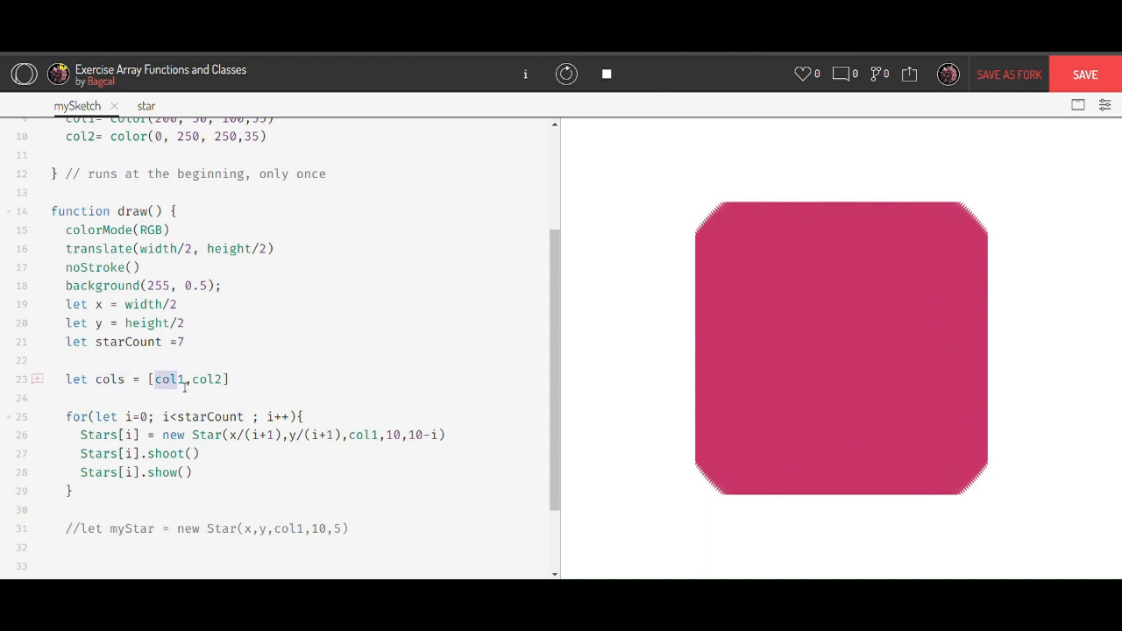
pyautogui.doubleClick(208, 379)
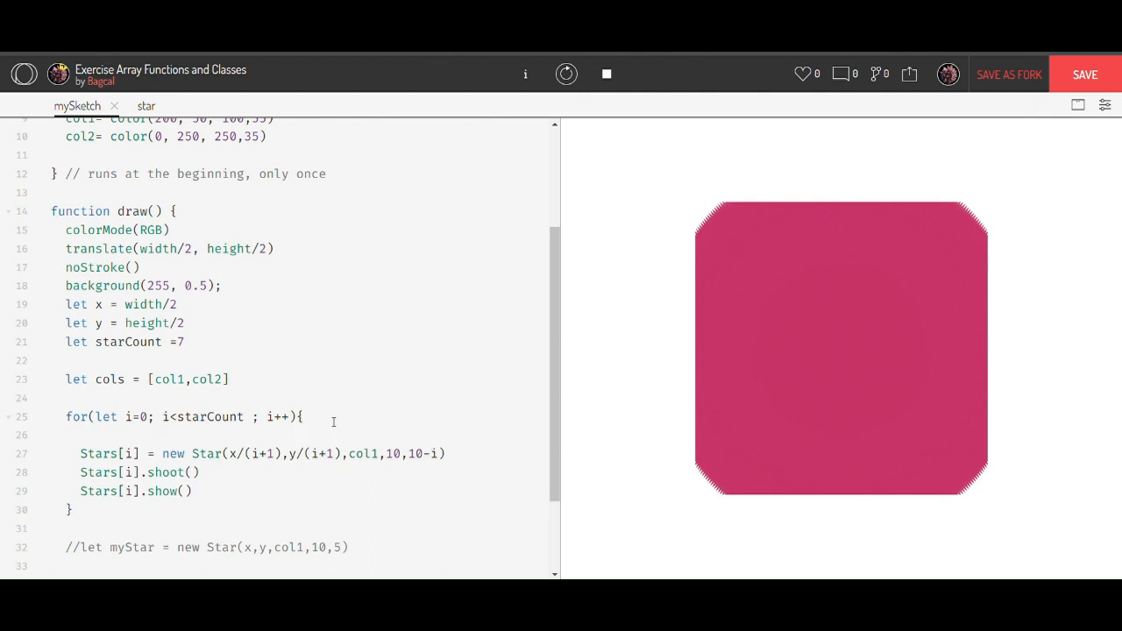
# - Add let col = cols[i%2] inside the loop and pass col to new Star instead of col1
pyautogui.click(81, 435)
pyautogui.write('let')
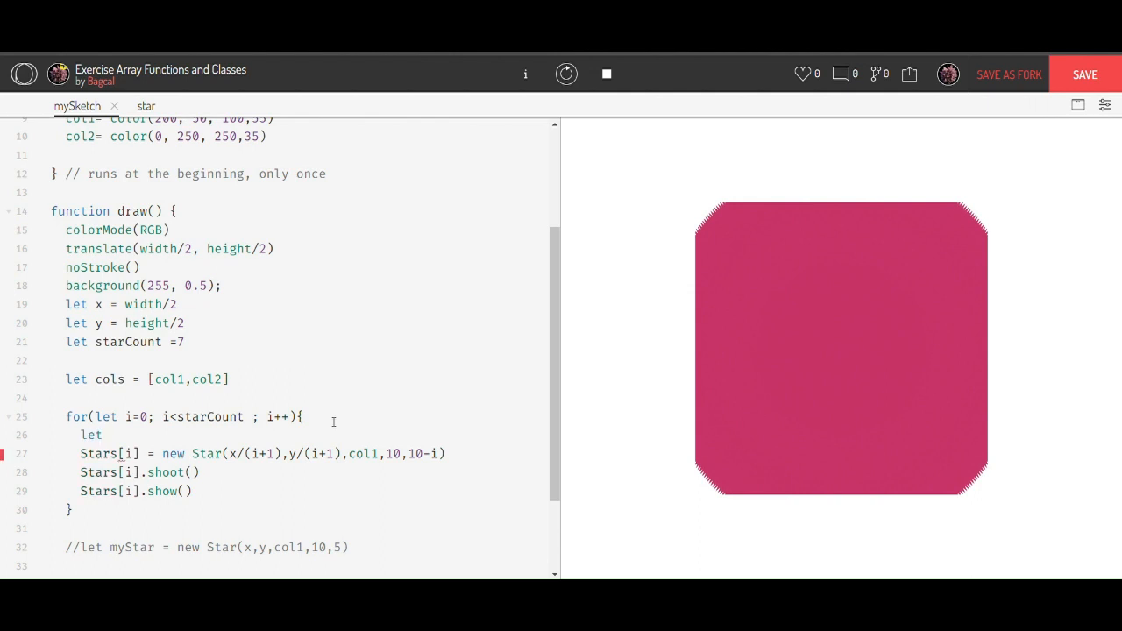
pyautogui.write('col')
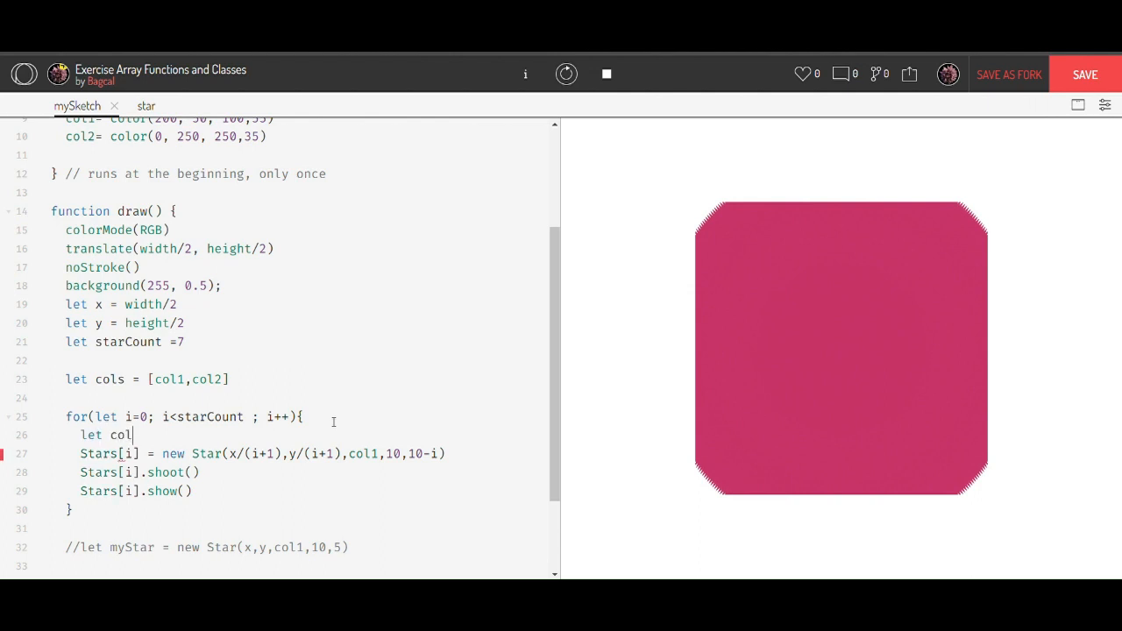
pyautogui.write('=')
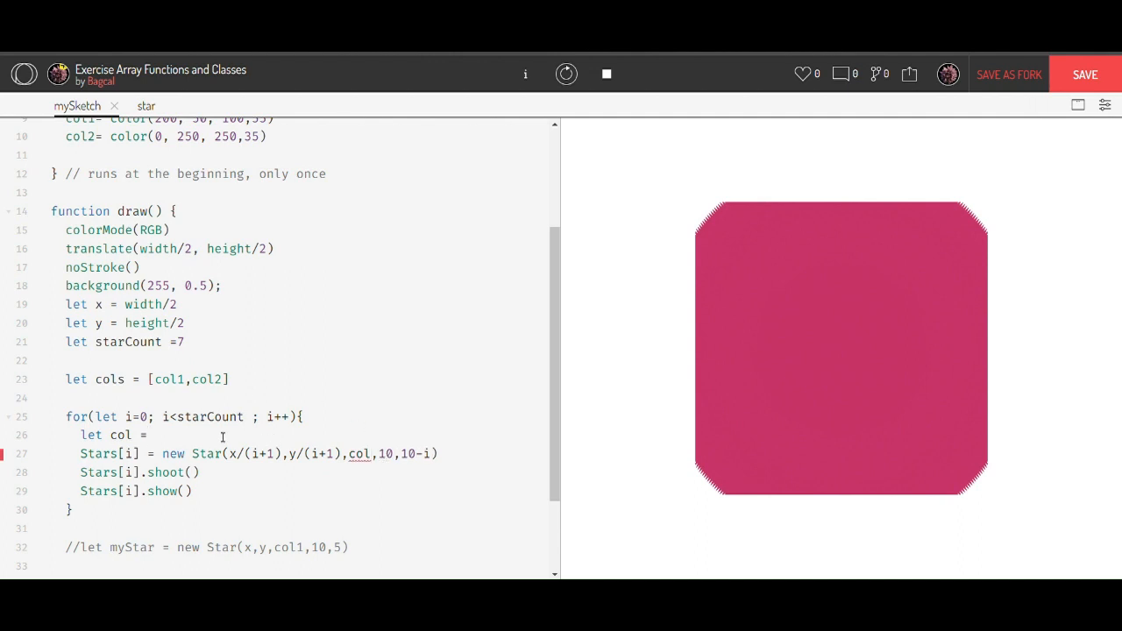
pyautogui.write('cols')
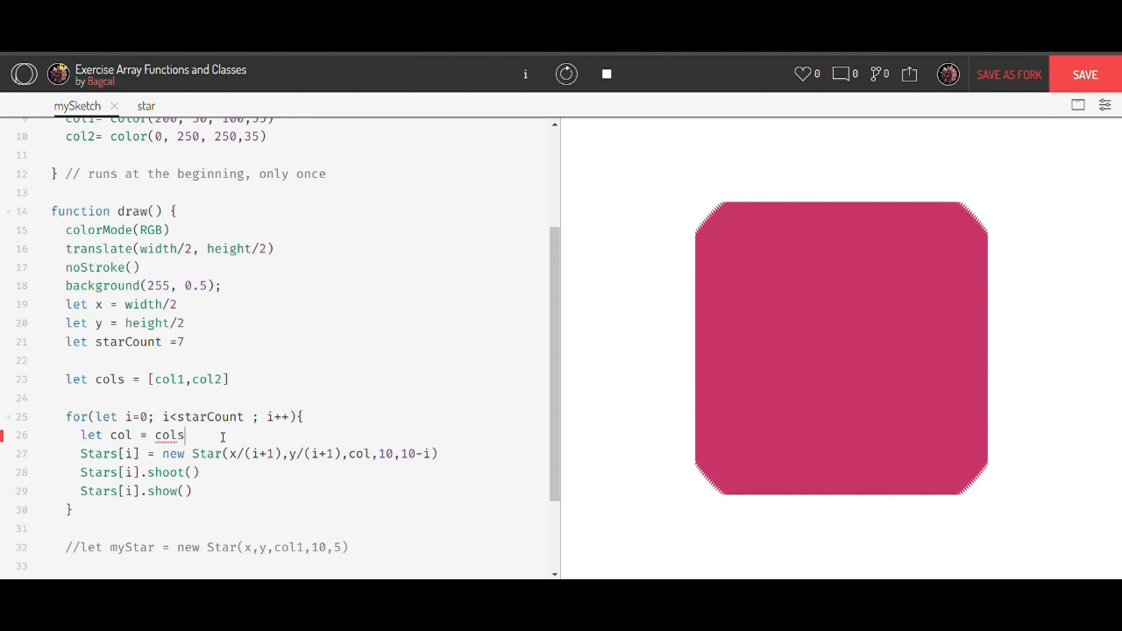
pyautogui.write('[')
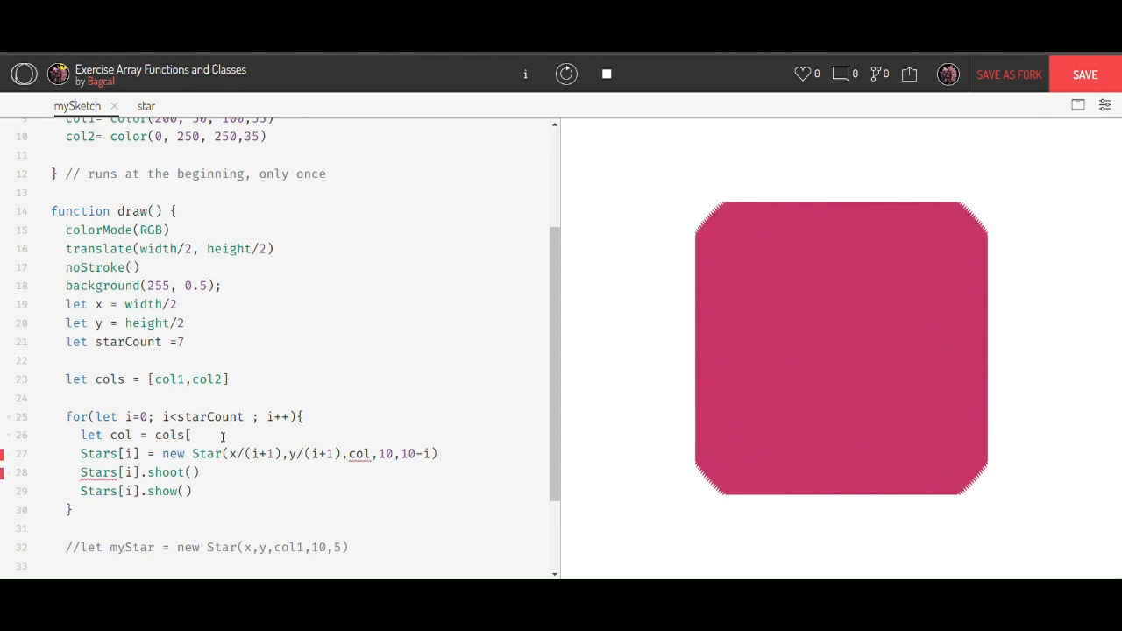
pyautogui.write('i%')
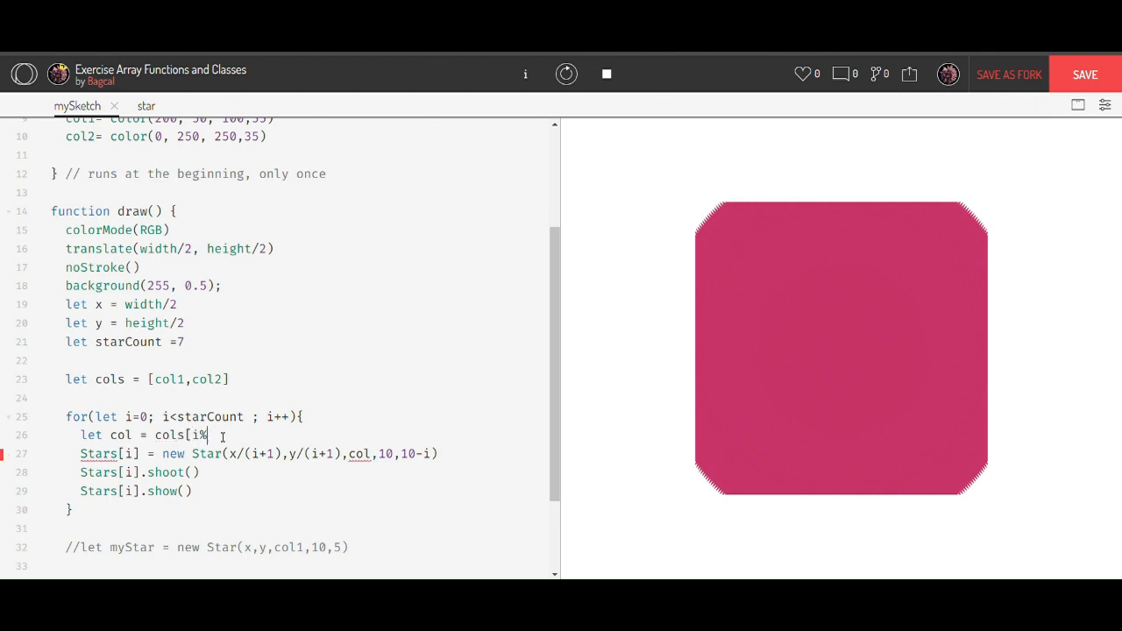
pyautogui.write('2')
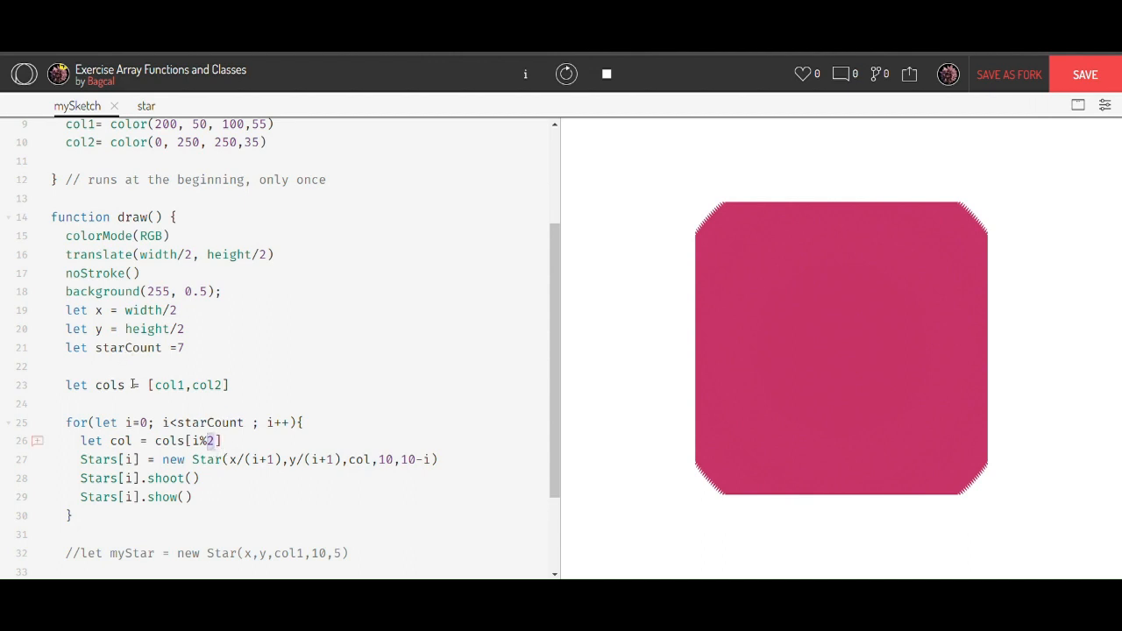
pyautogui.click(156, 385)
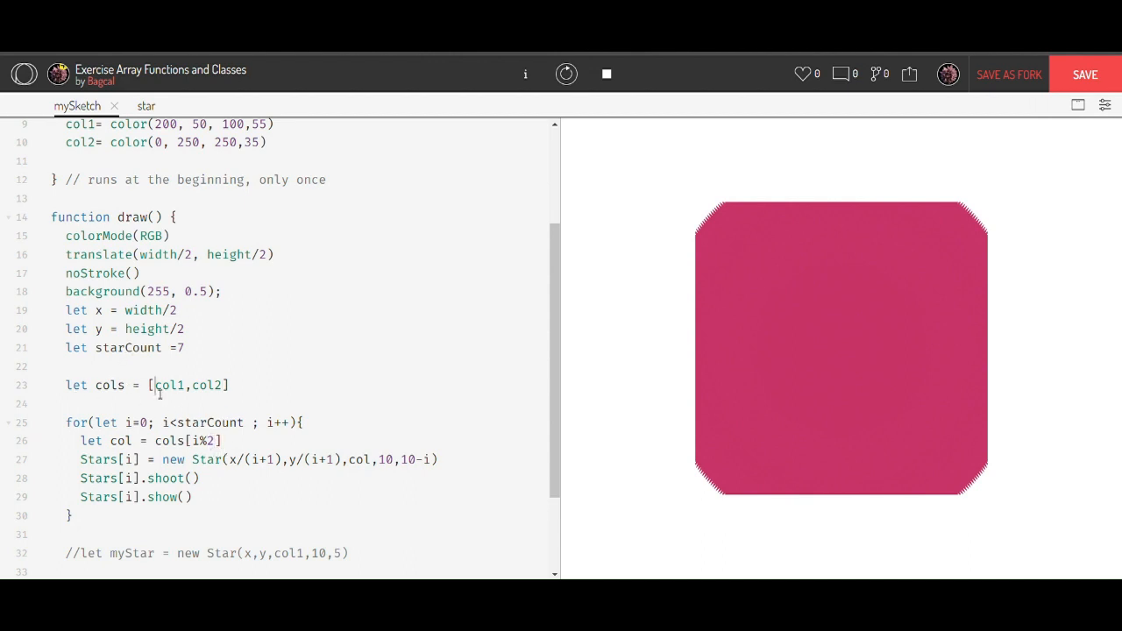
pyautogui.tripleClick(147, 386)
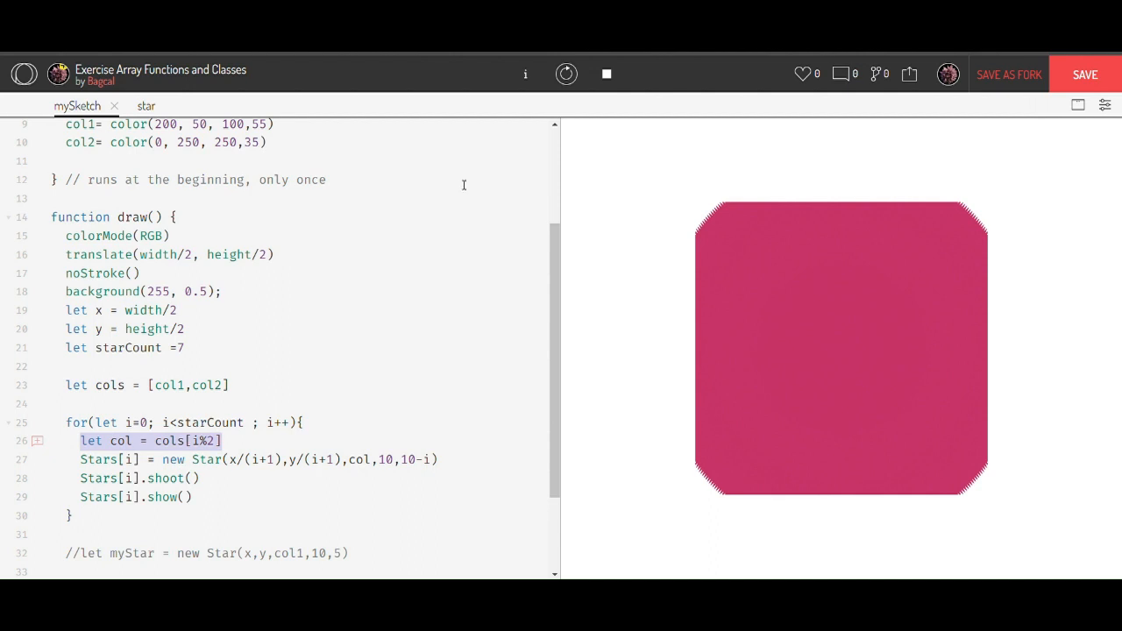
pyautogui.scroll(-3)
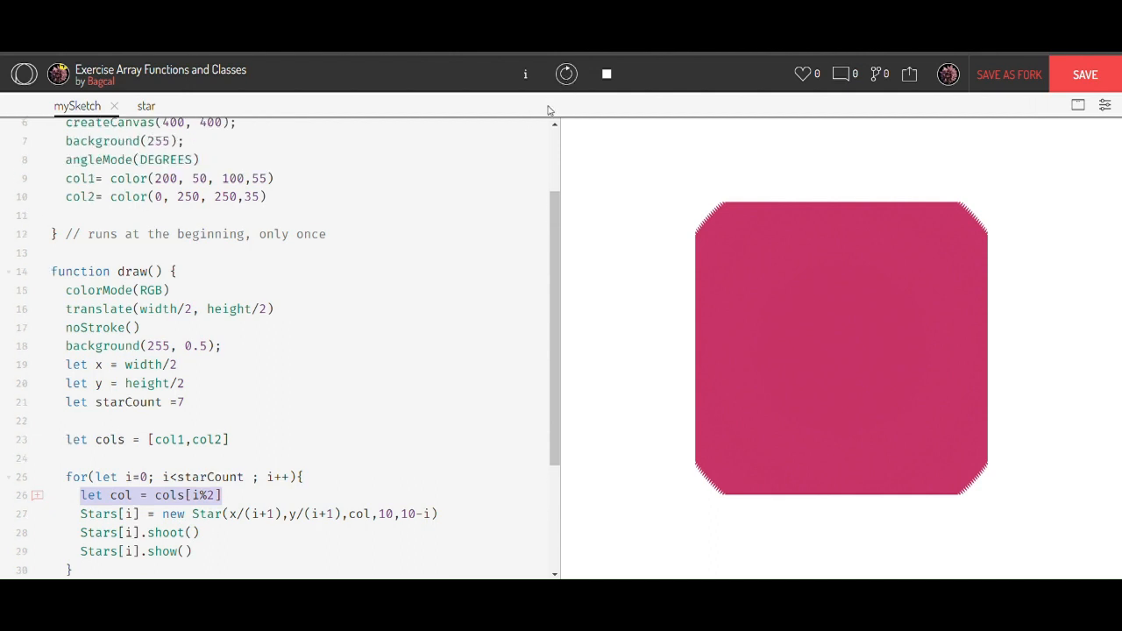